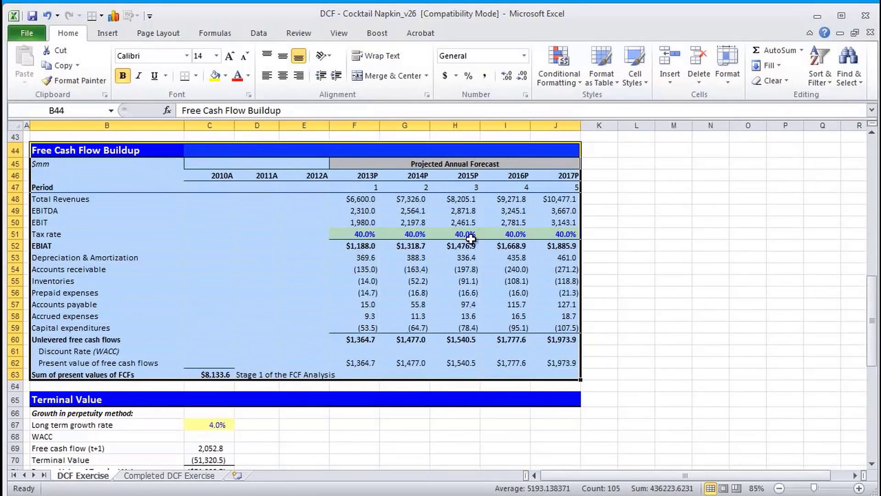
mouse_move(410, 318)
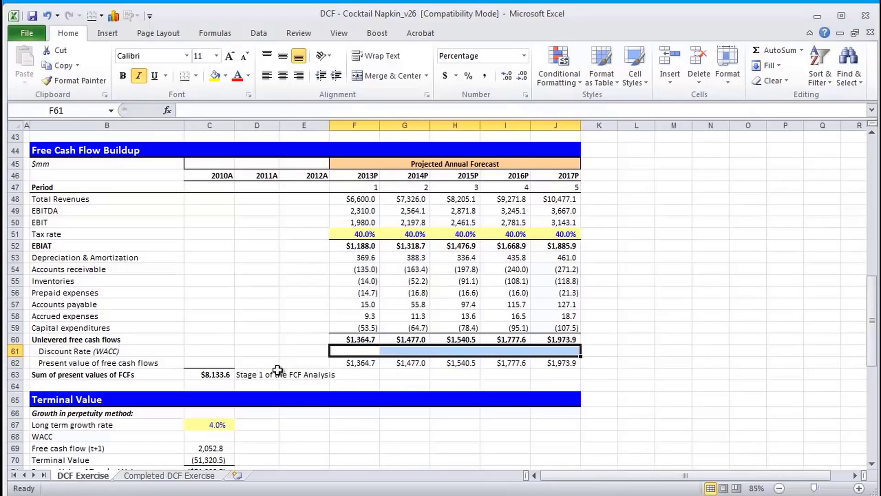
- Review the present value sum and highlight the capital rows and Free Cash Flow Buildup block
click(209, 374)
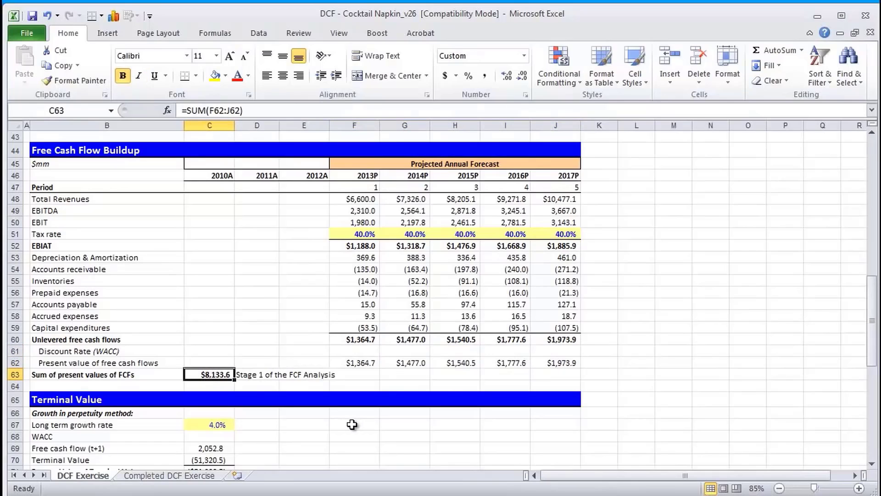
mouse_move(225, 390)
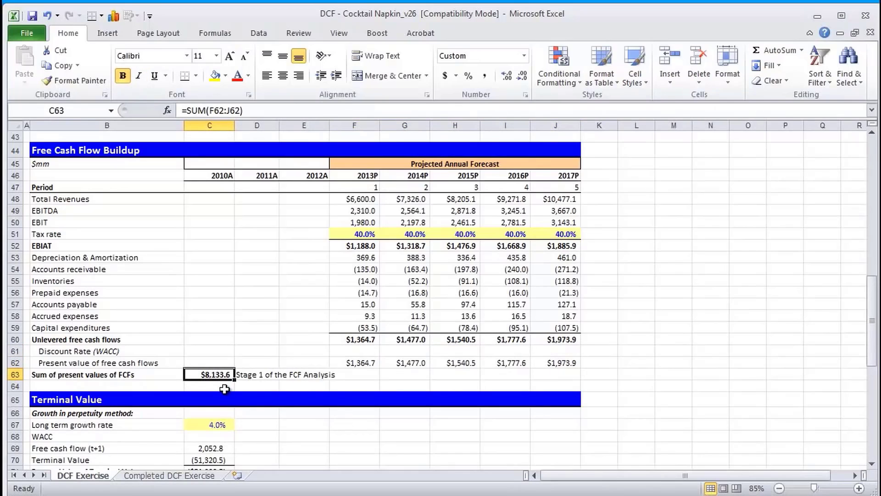
scroll(down, 3)
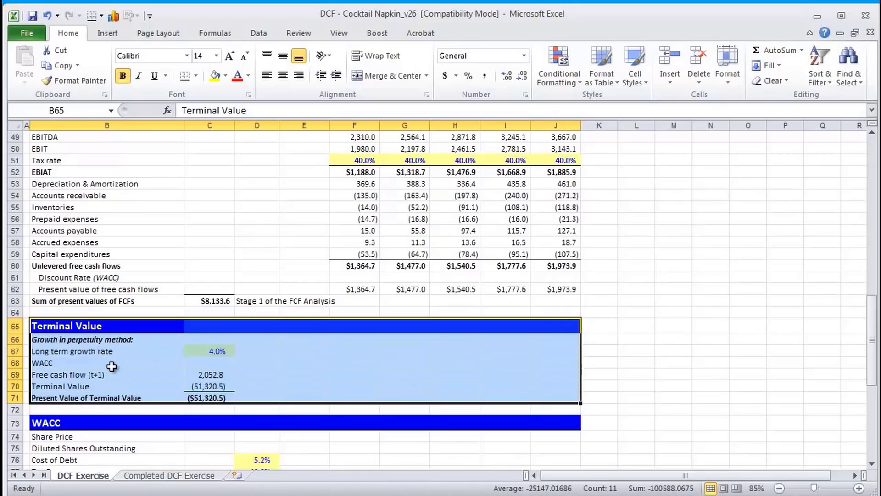
mouse_move(102, 377)
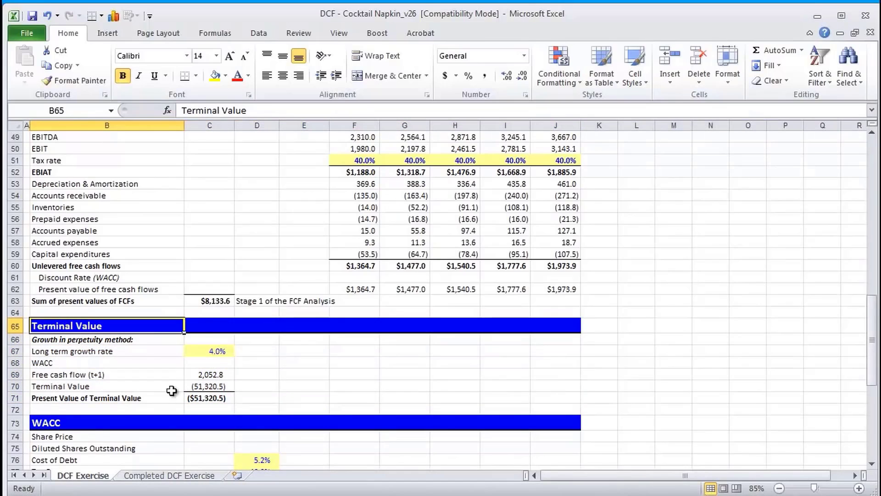
mouse_move(220, 410)
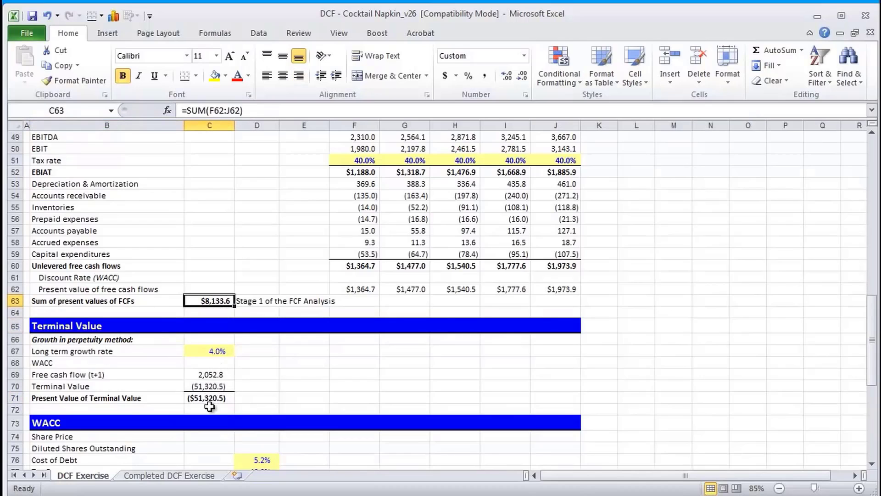
click(208, 362)
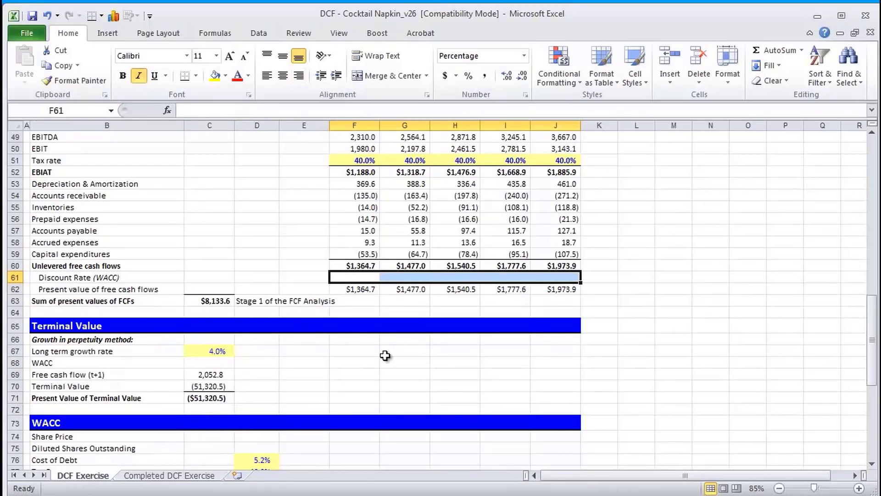
mouse_move(295, 323)
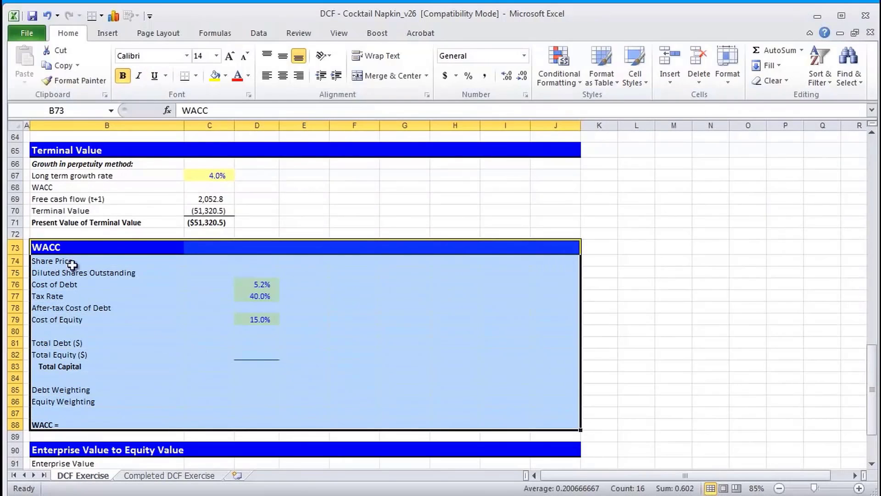
mouse_move(135, 292)
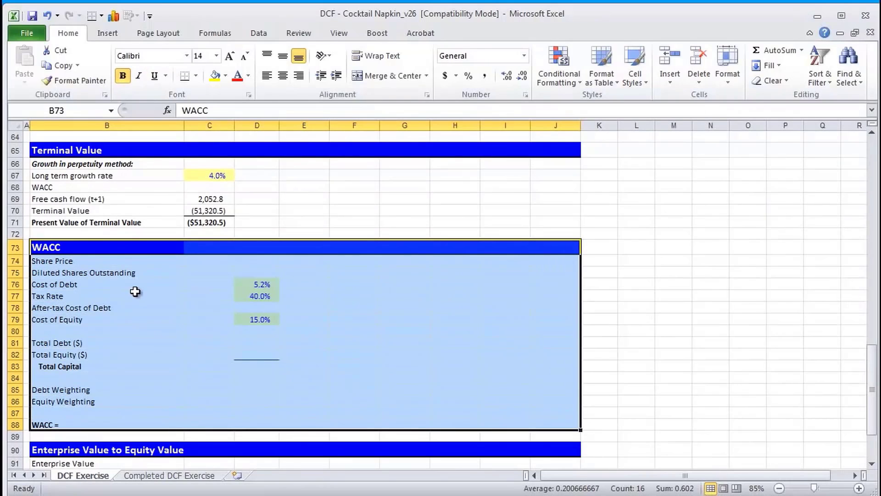
mouse_move(128, 273)
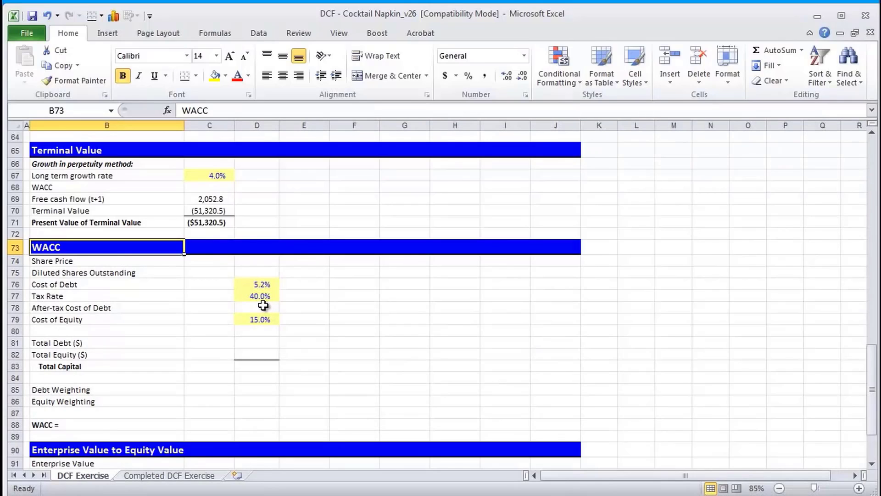
mouse_move(164, 334)
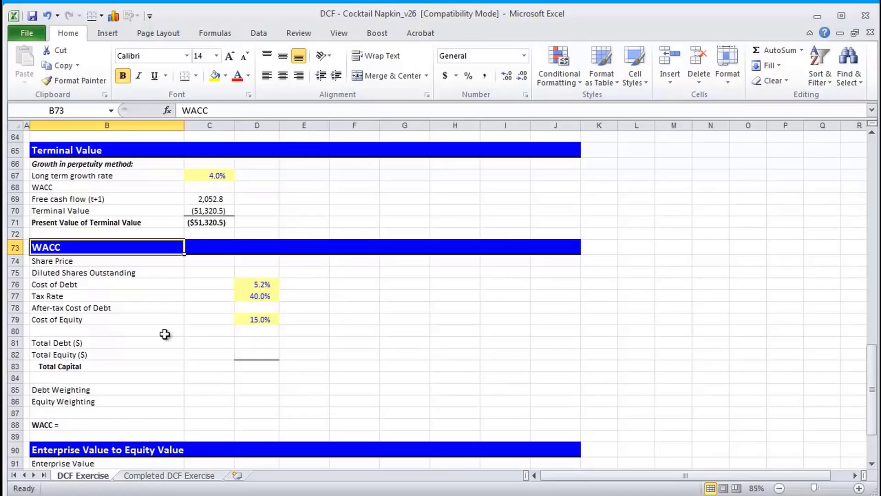
drag(106, 342, 257, 366)
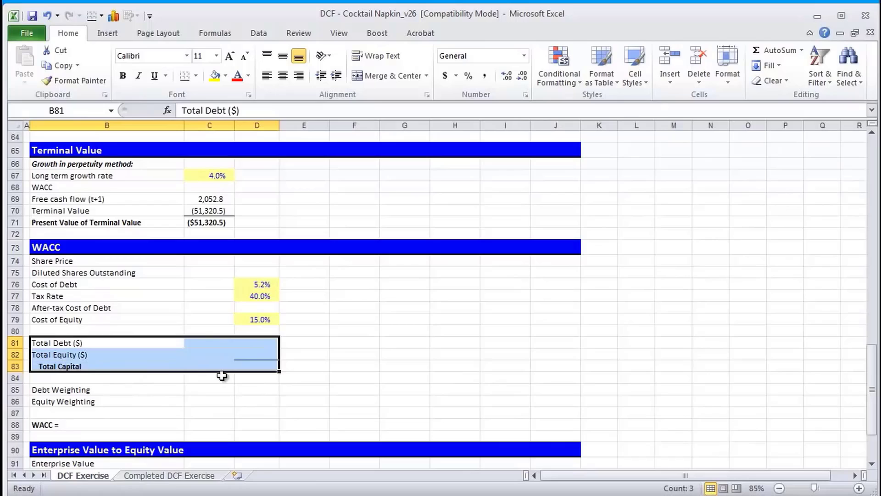
mouse_move(131, 376)
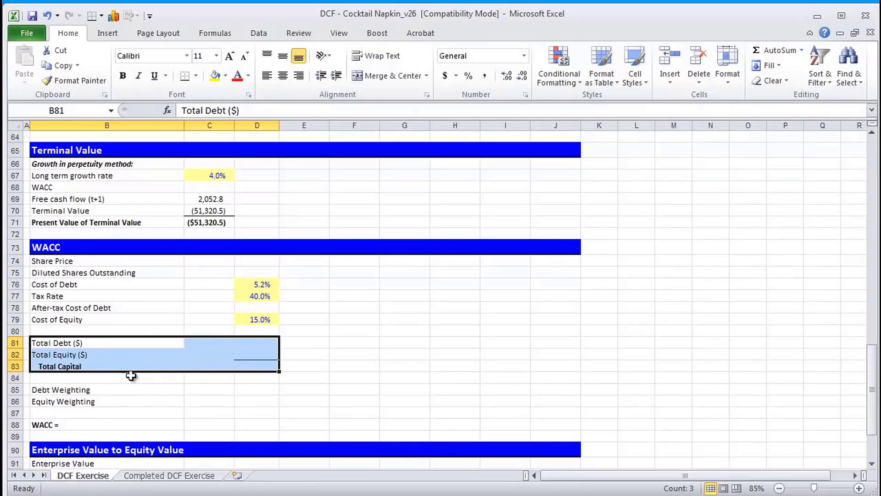
click(106, 377)
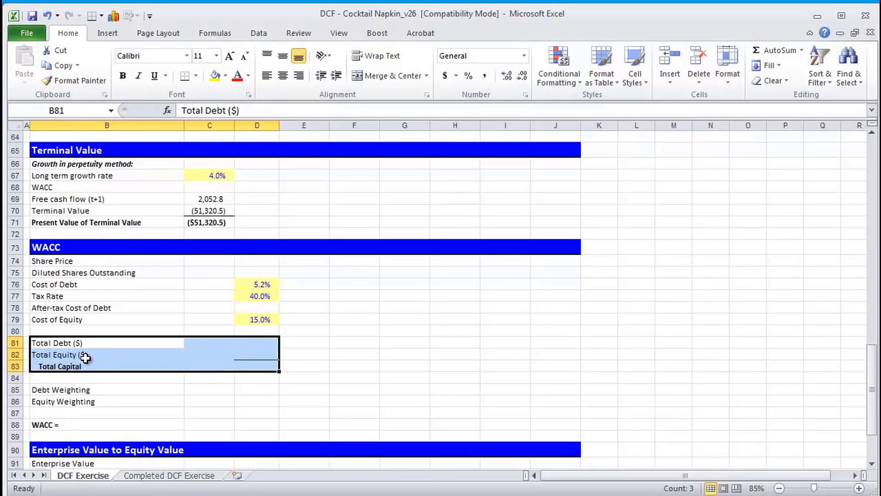
mouse_move(127, 381)
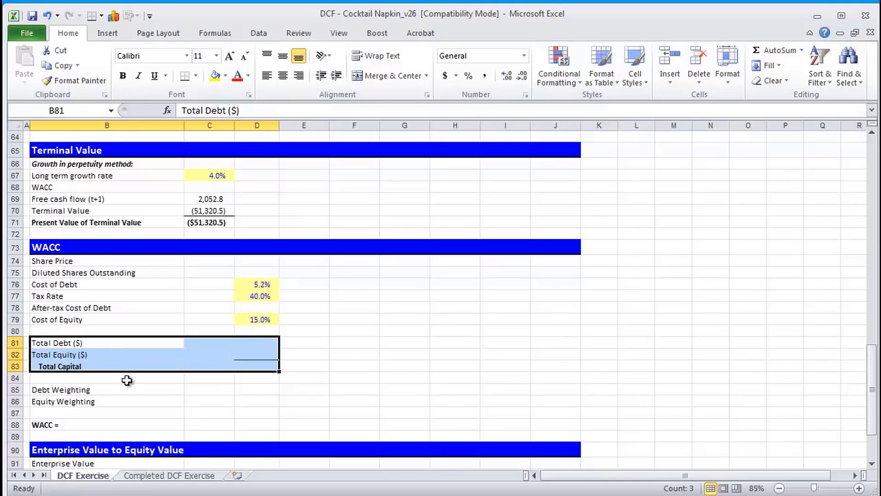
mouse_move(110, 384)
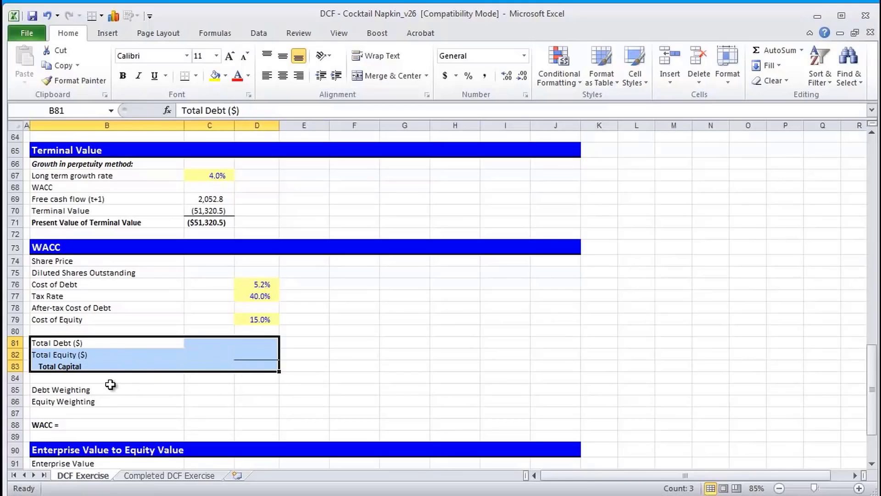
mouse_move(36, 254)
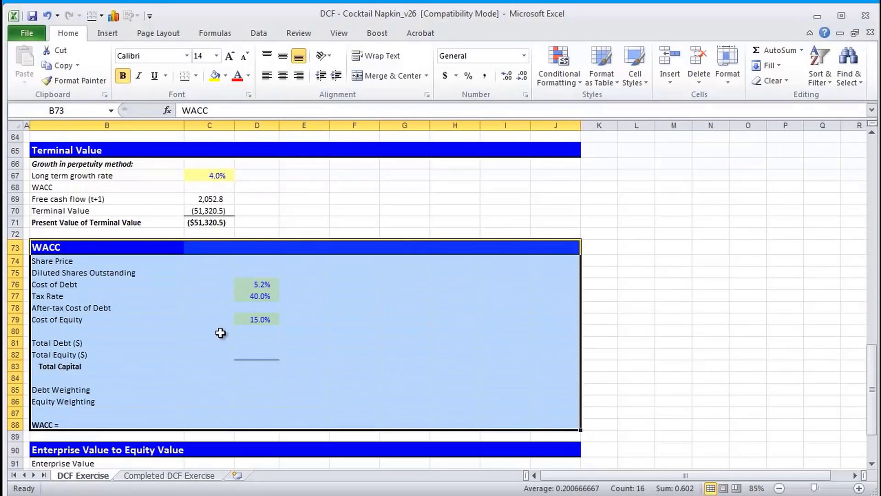
scroll(up, 3)
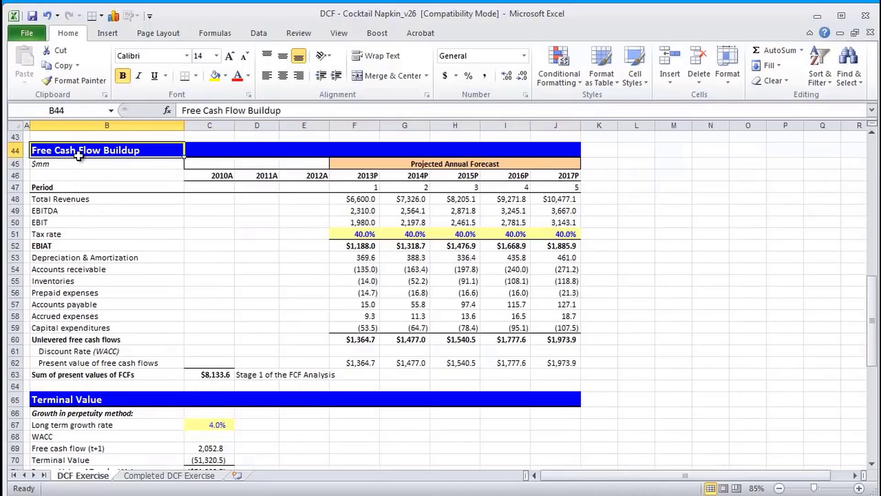
drag(79, 150, 337, 374)
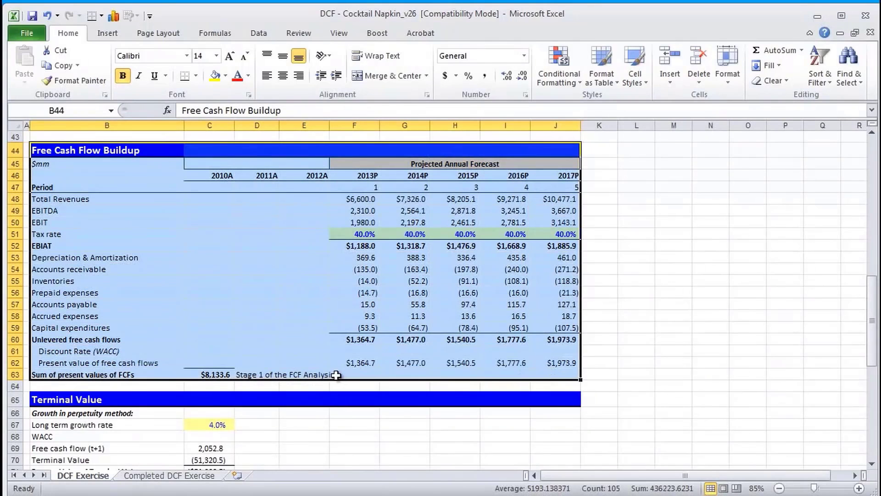
mouse_move(232, 309)
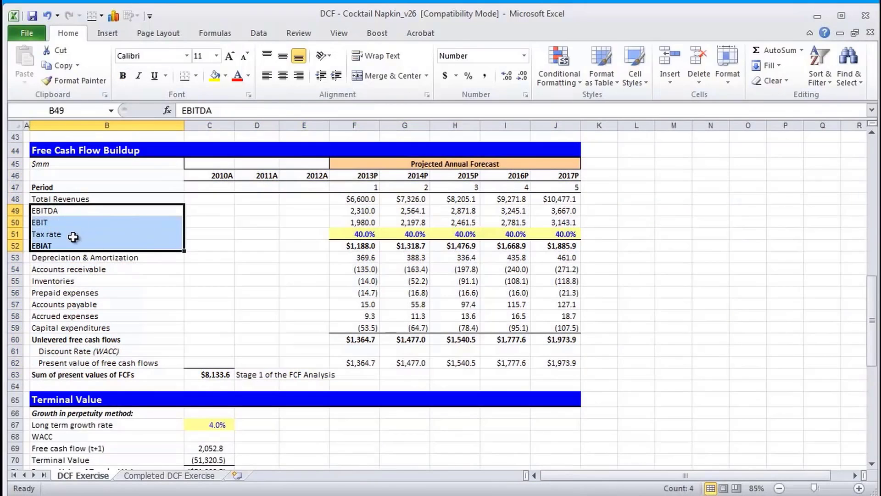
mouse_move(63, 246)
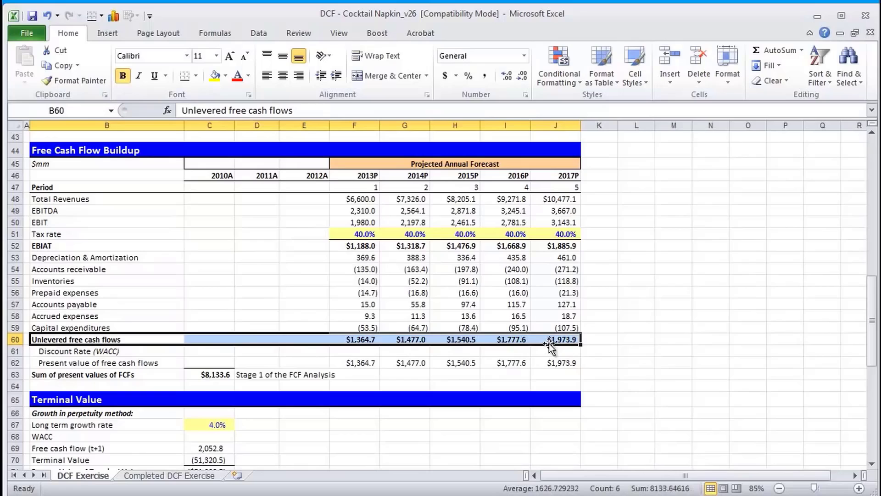
mouse_move(277, 308)
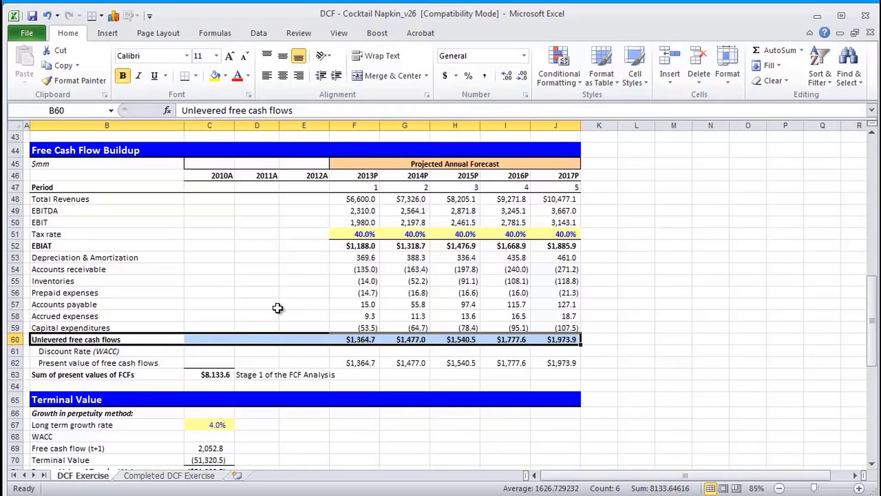
mouse_move(263, 310)
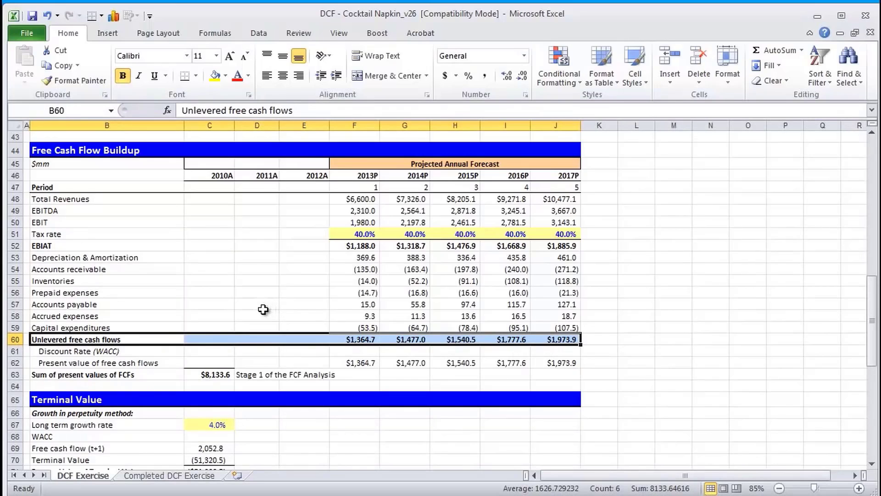
mouse_move(255, 314)
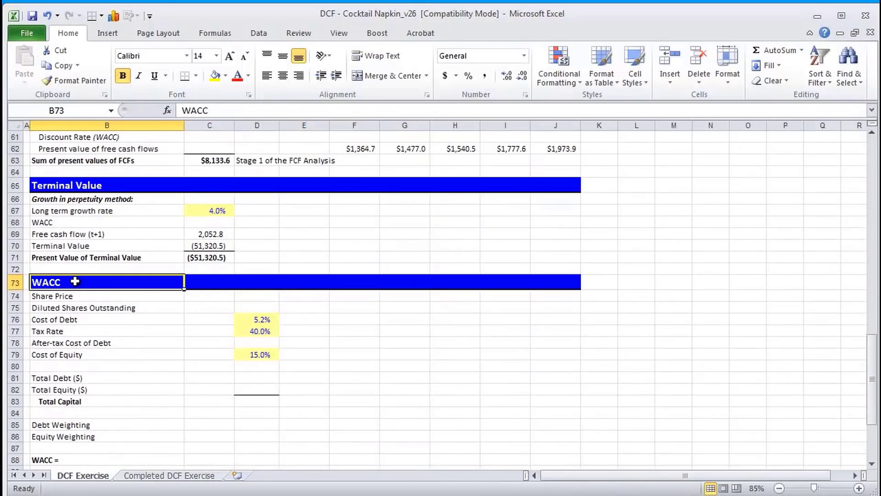
mouse_move(295, 330)
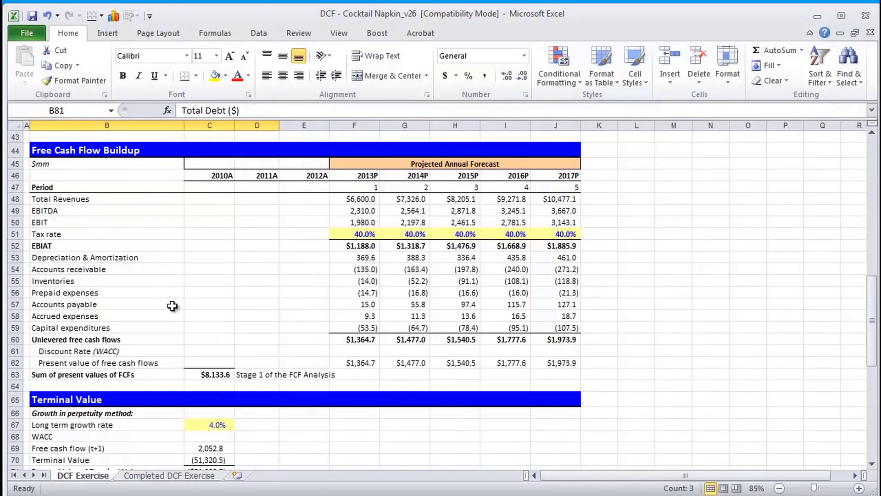
mouse_move(246, 349)
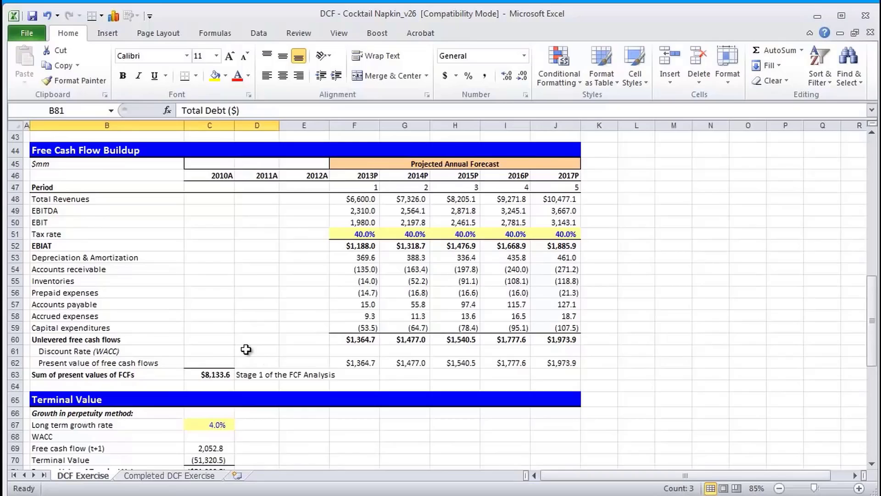
- Enter =A74 in the share price cell, check the top inputs, and return to WACC
scroll(down, 3)
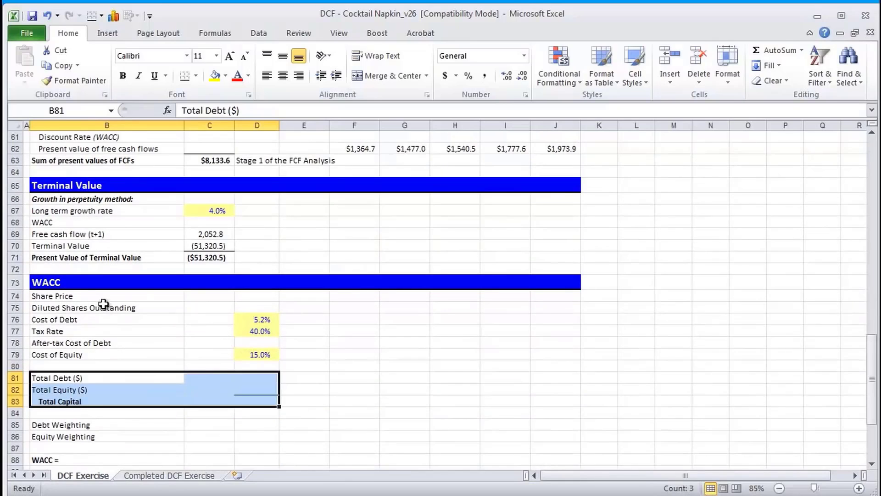
mouse_move(242, 295)
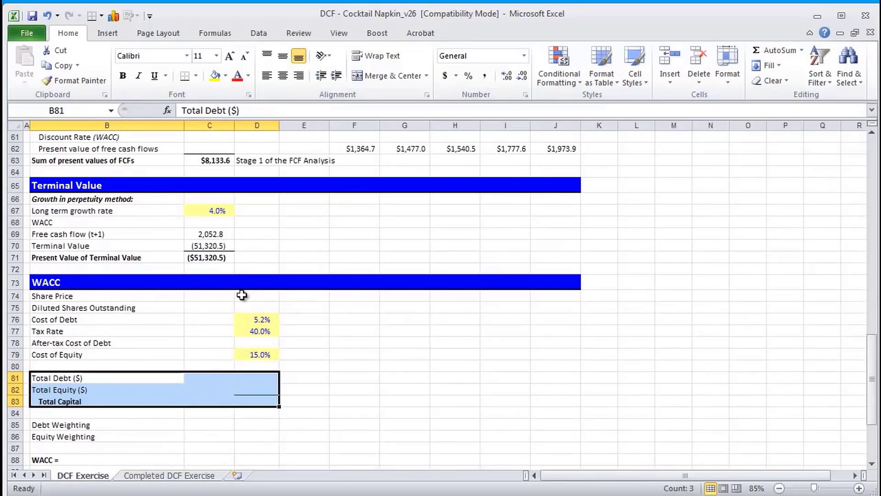
click(256, 295)
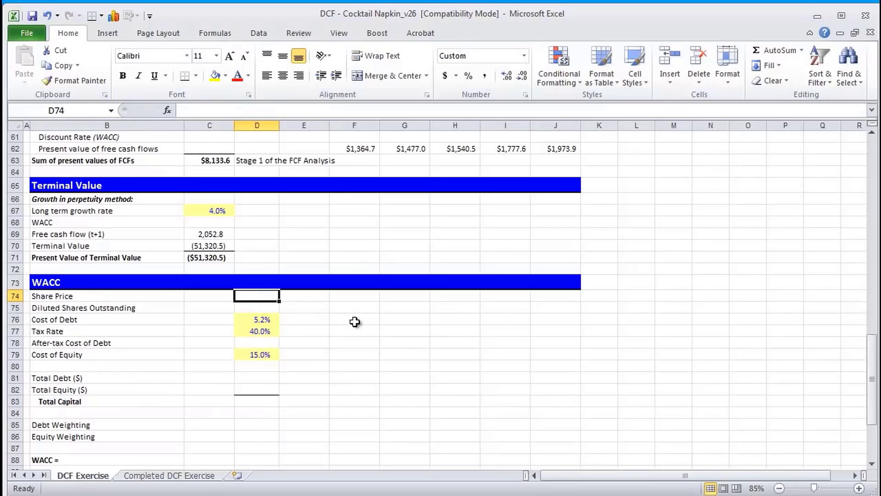
text(=A74)
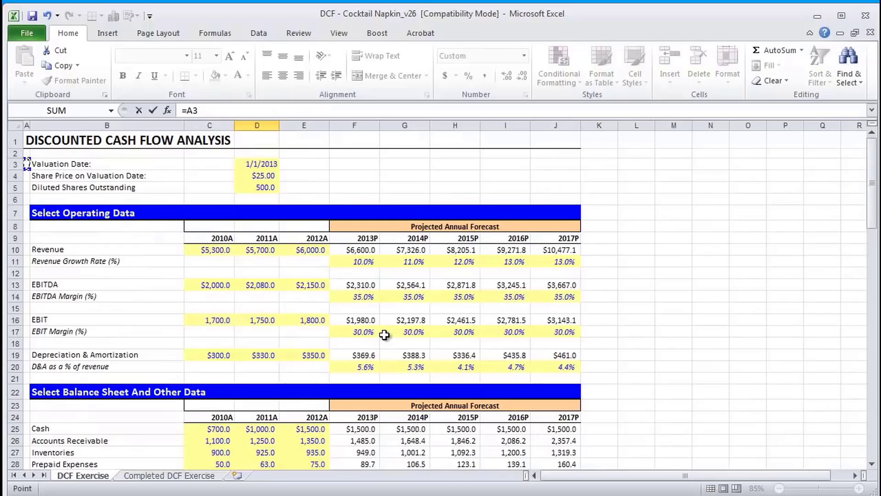
click(257, 176)
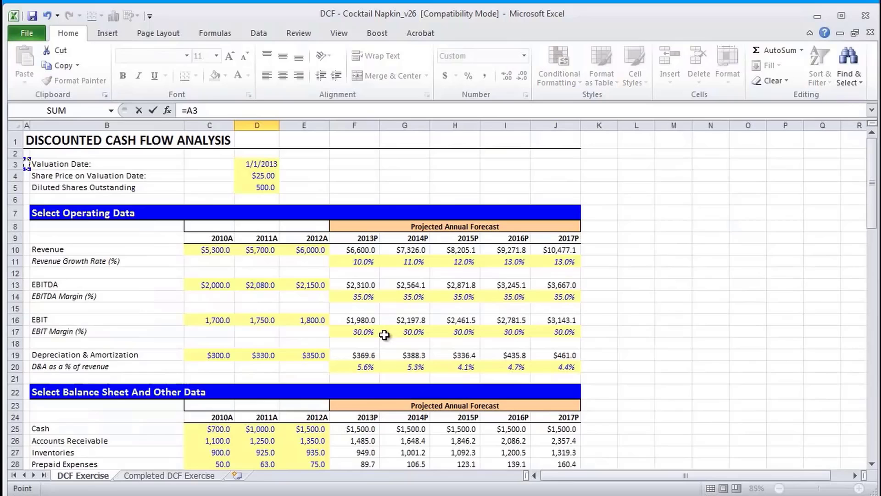
click(256, 188)
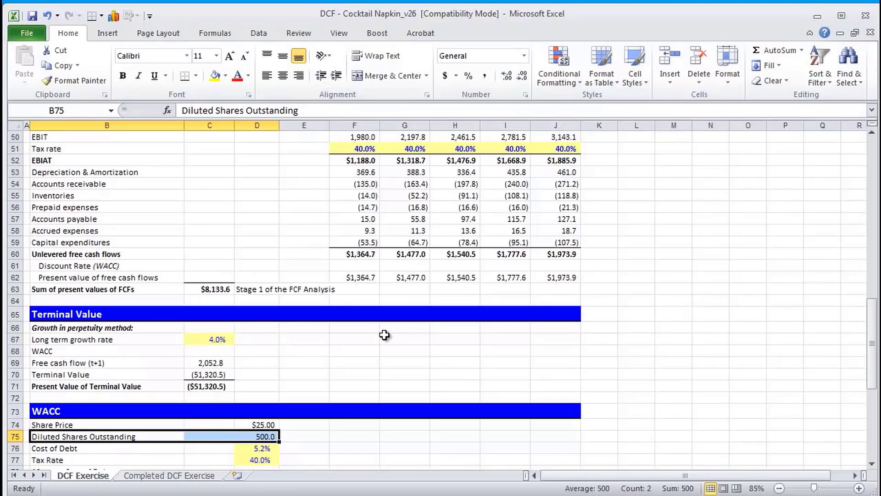
scroll(down, 3)
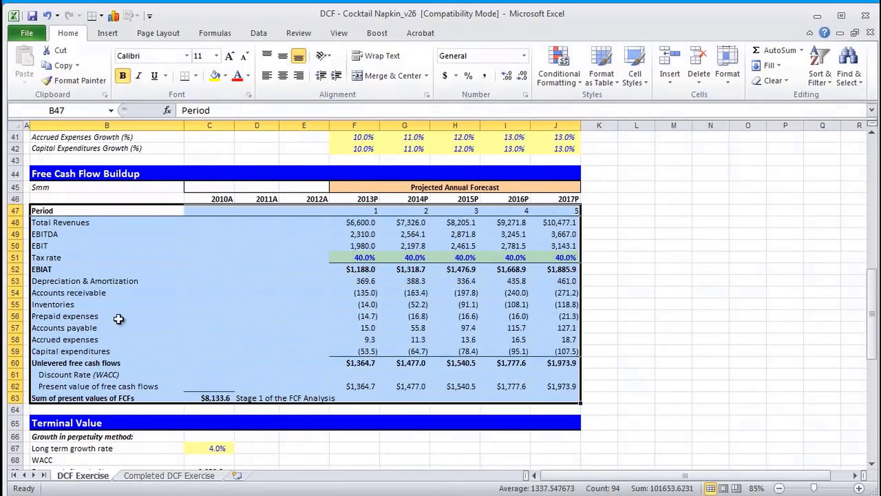
mouse_move(126, 332)
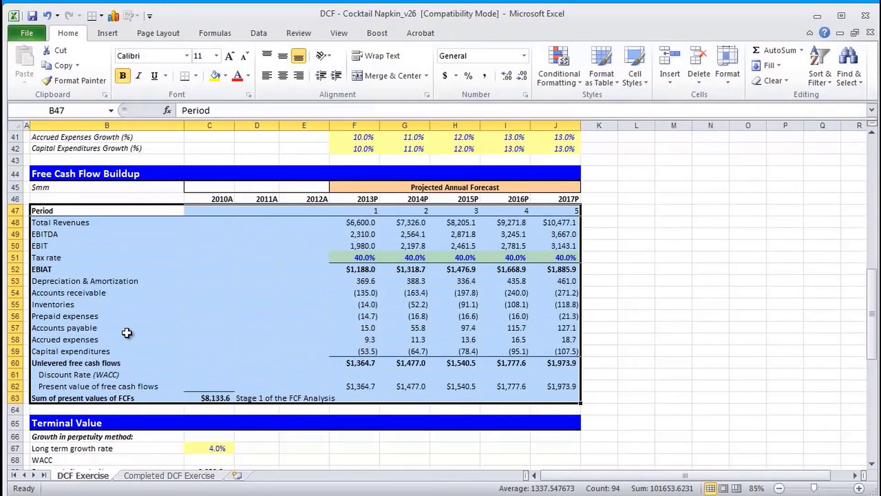
mouse_move(186, 324)
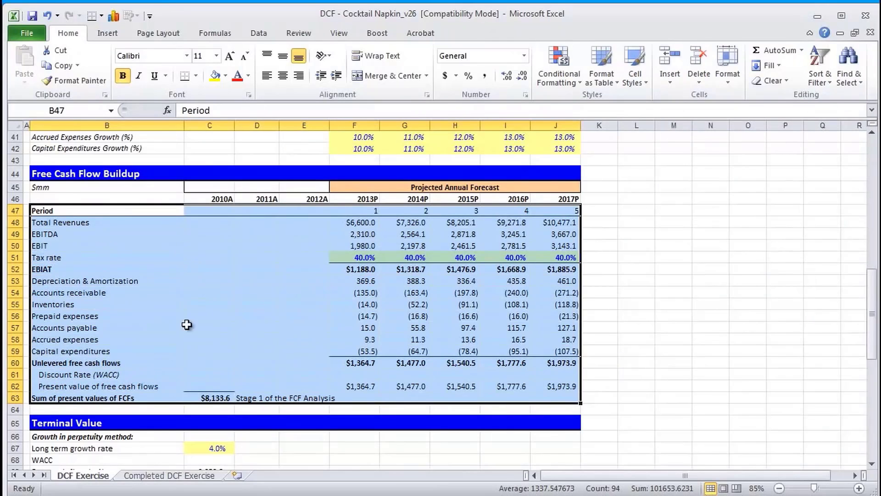
scroll(down, 3)
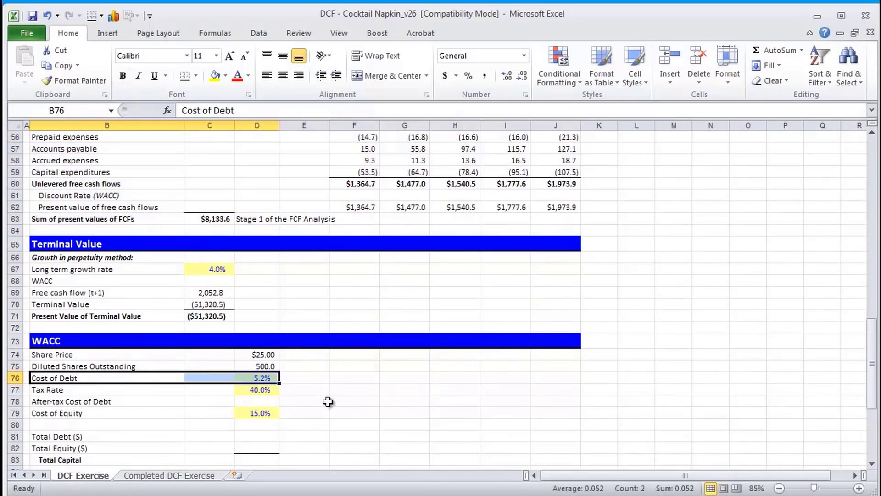
mouse_move(359, 411)
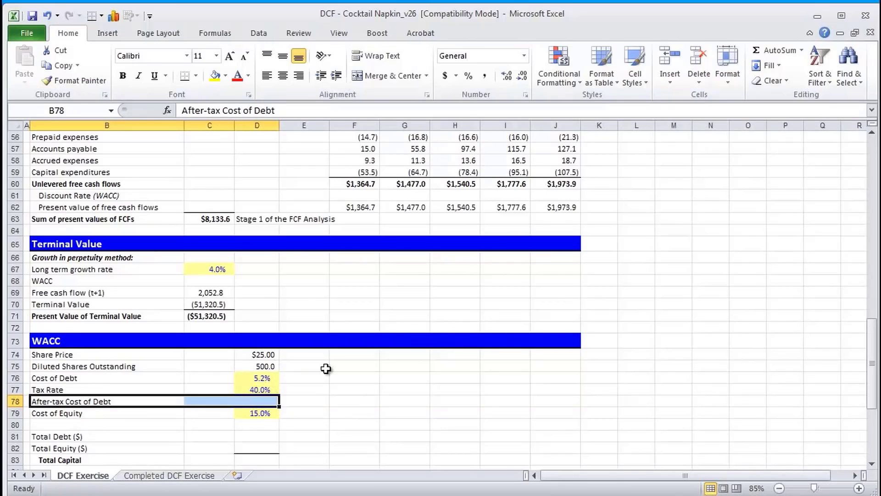
mouse_move(403, 400)
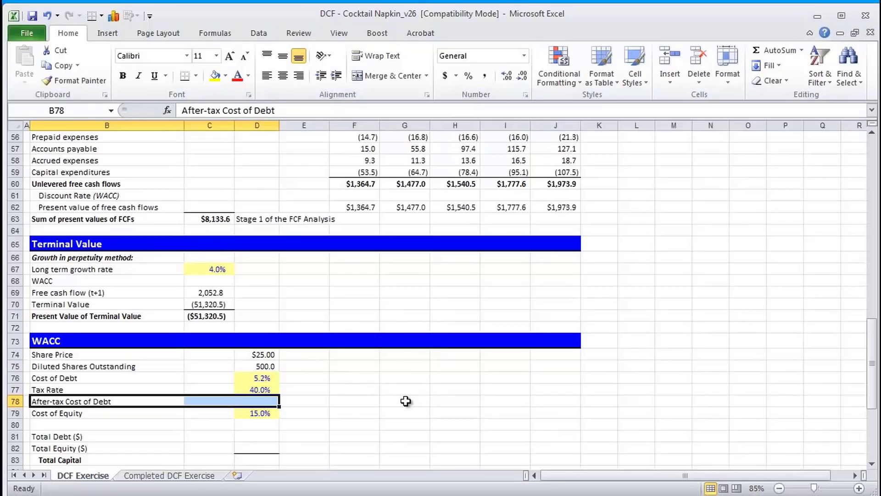
mouse_move(279, 409)
text(=)
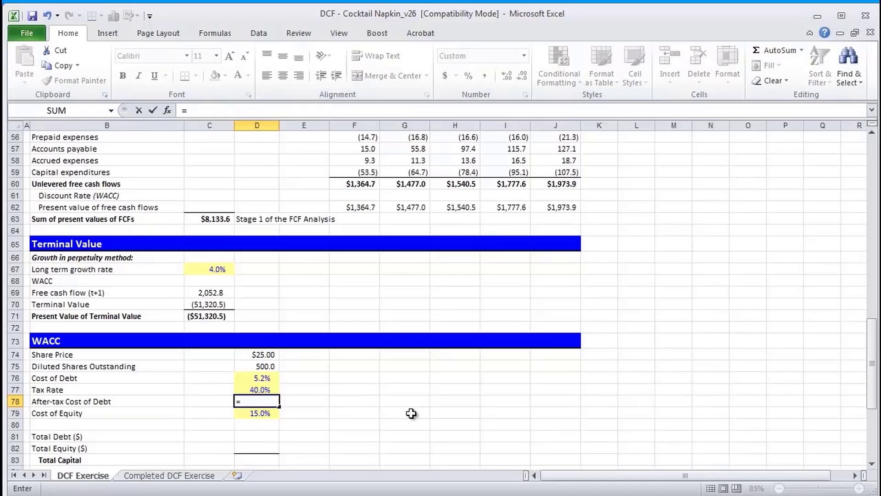
- Enter =D76*(1-D77) in D78 so the after-tax cost of debt shows 3.1%
click(257, 378)
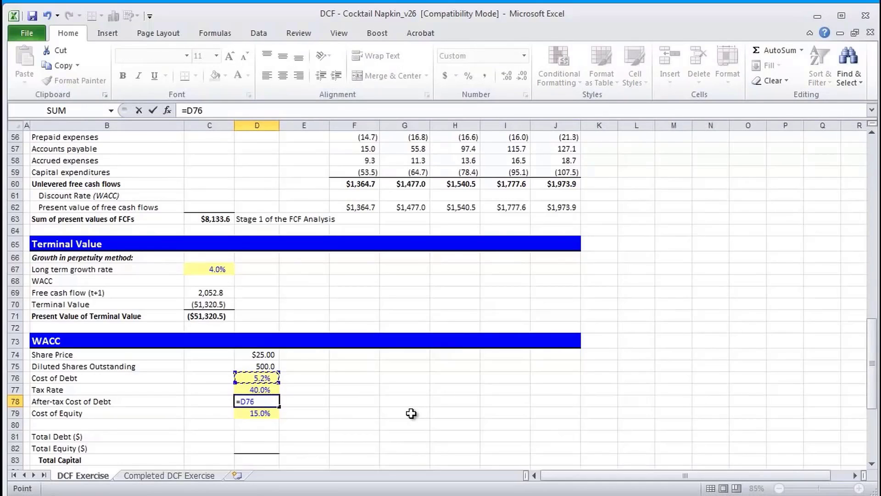
text(*(1)
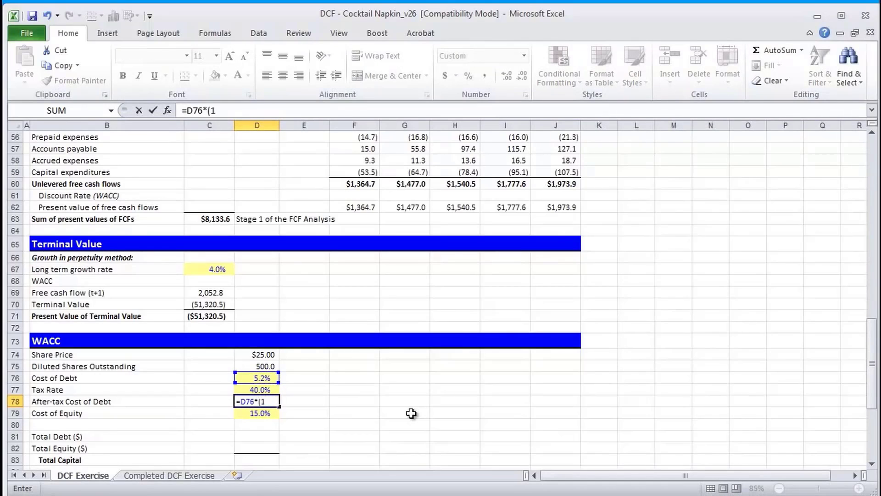
key(Enter)
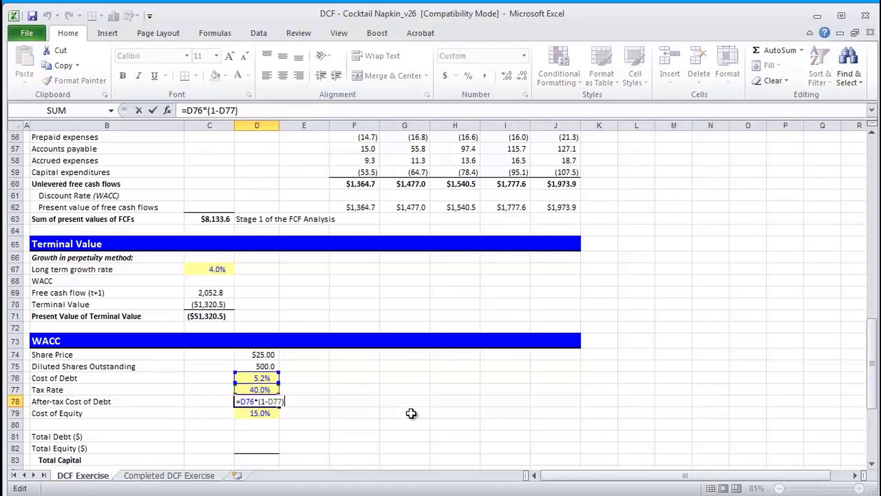
key(Enter)
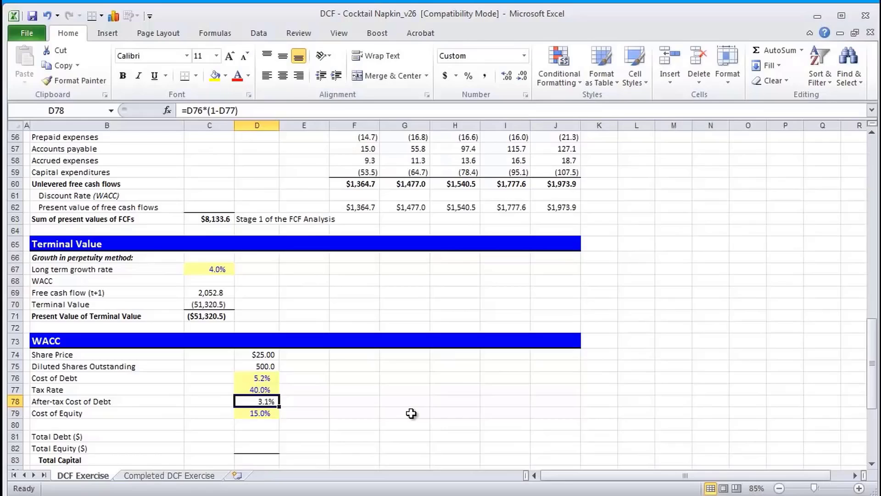
- Highlight the After-tax Cost of Debt, Cost of Debt and Cost of Equity rows
click(257, 378)
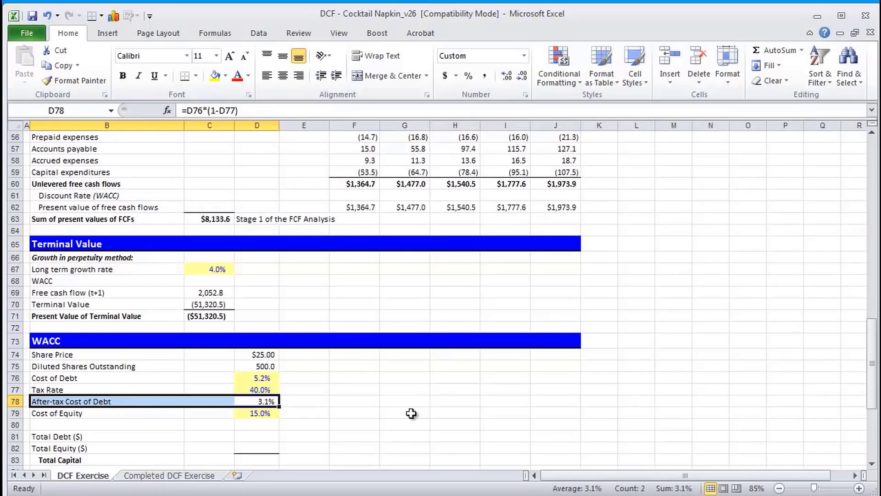
click(54, 378)
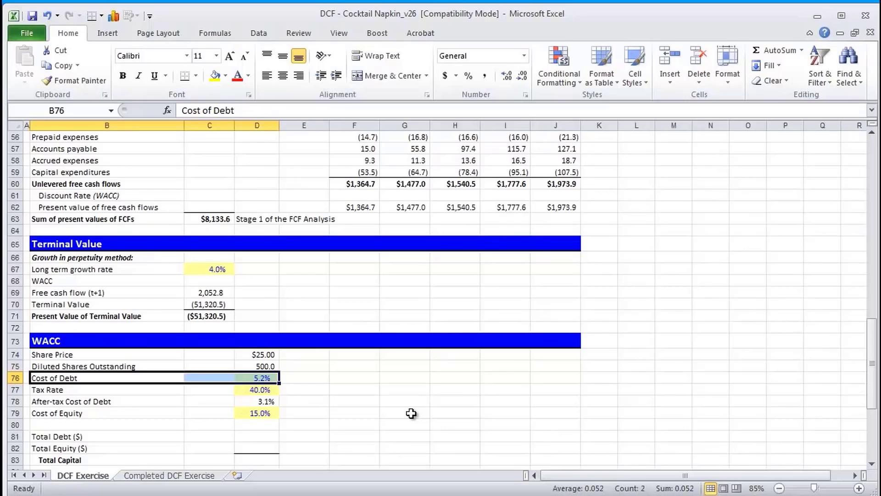
click(57, 413)
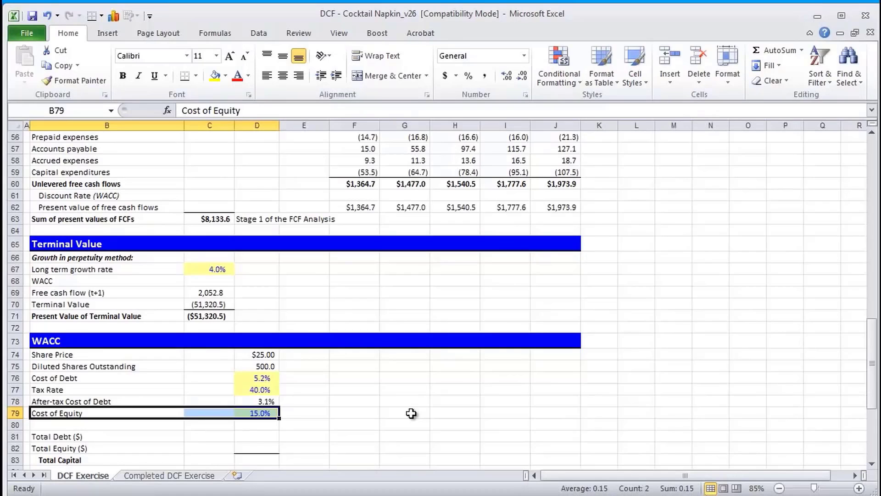
click(72, 378)
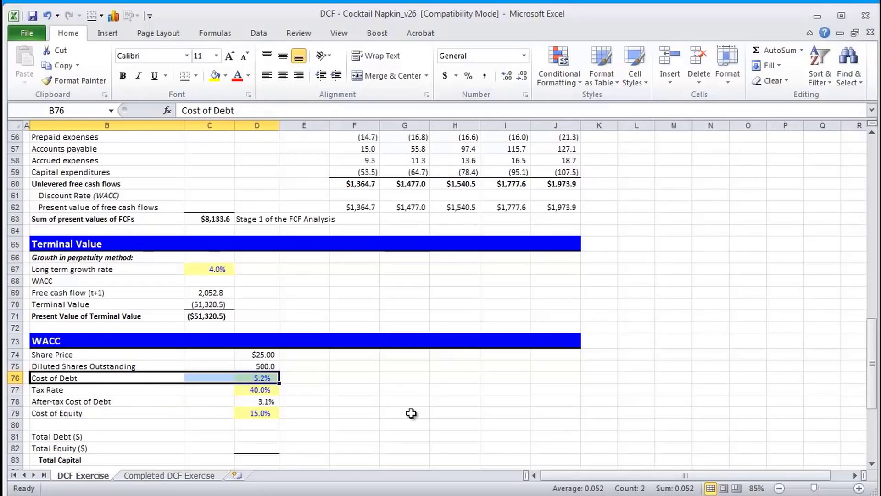
click(57, 413)
text('=)
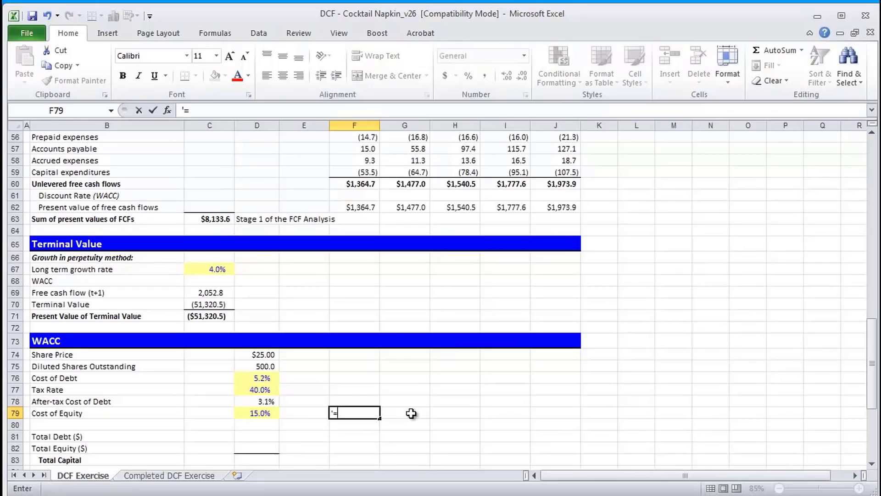
- Type the note '=rf + B(market risk premium)' beside Cost of Equity, then select the capital rows
text(rf +)
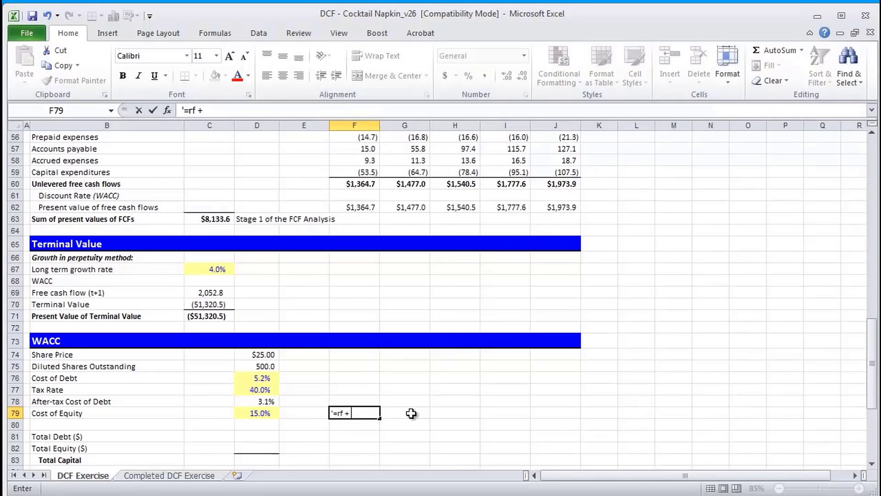
text(B(market)
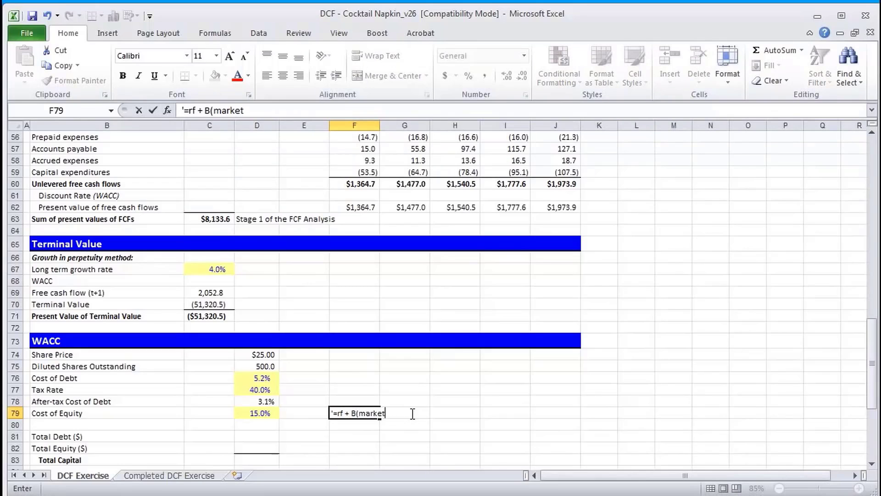
text(risk premium)
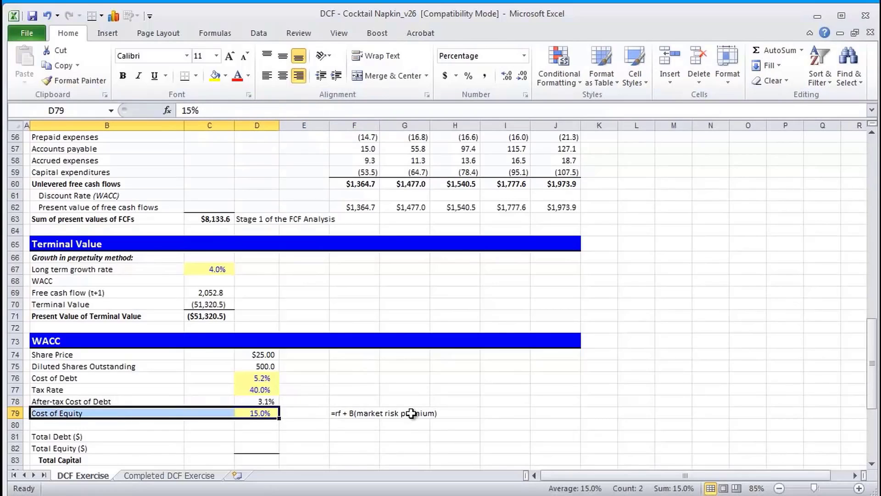
click(257, 378)
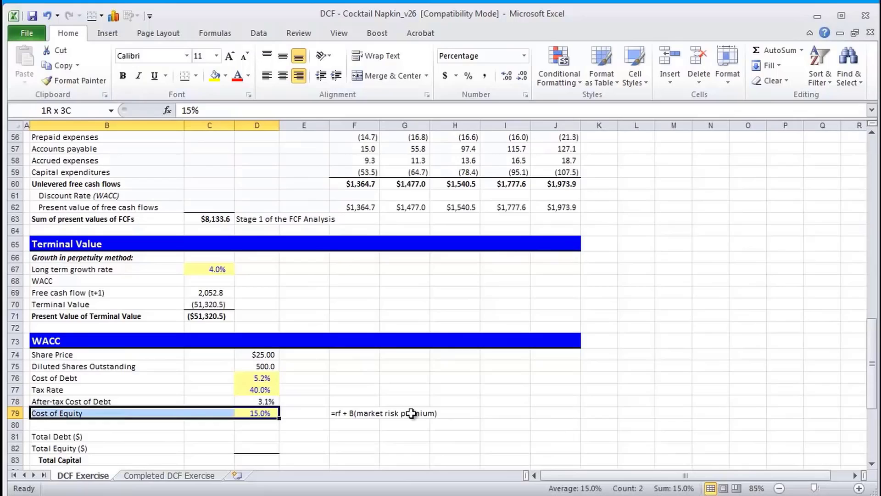
click(257, 413)
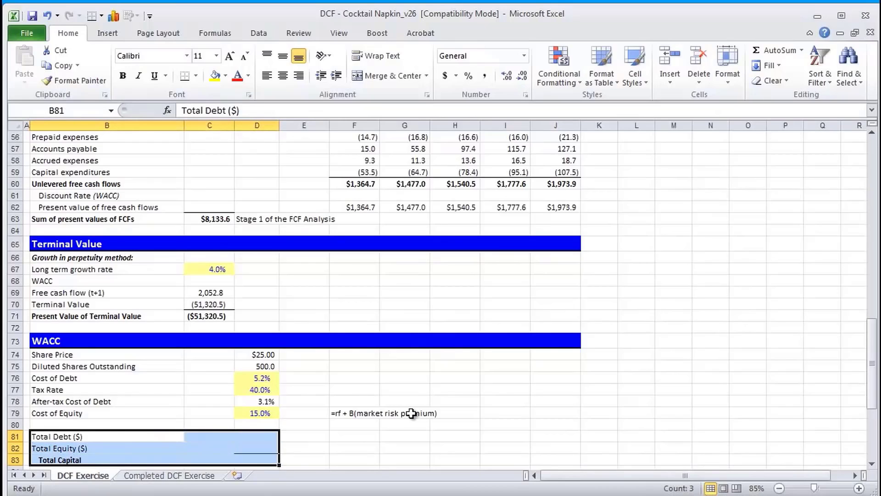
click(83, 448)
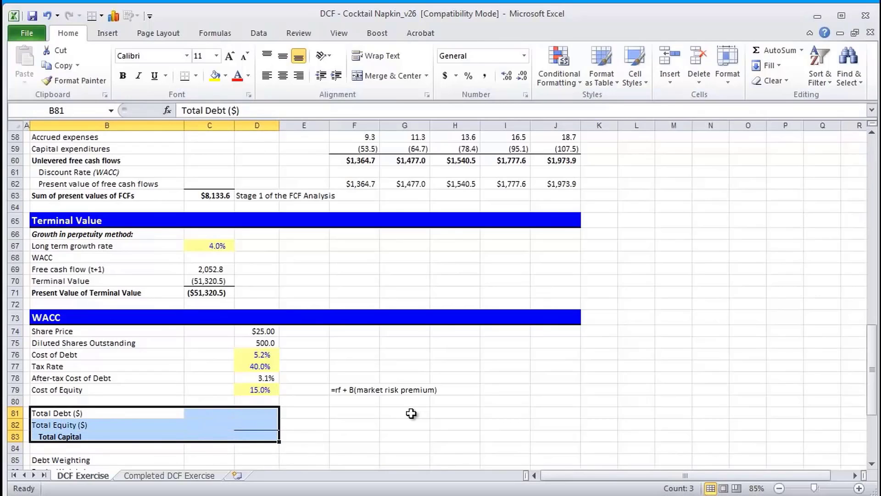
click(91, 413)
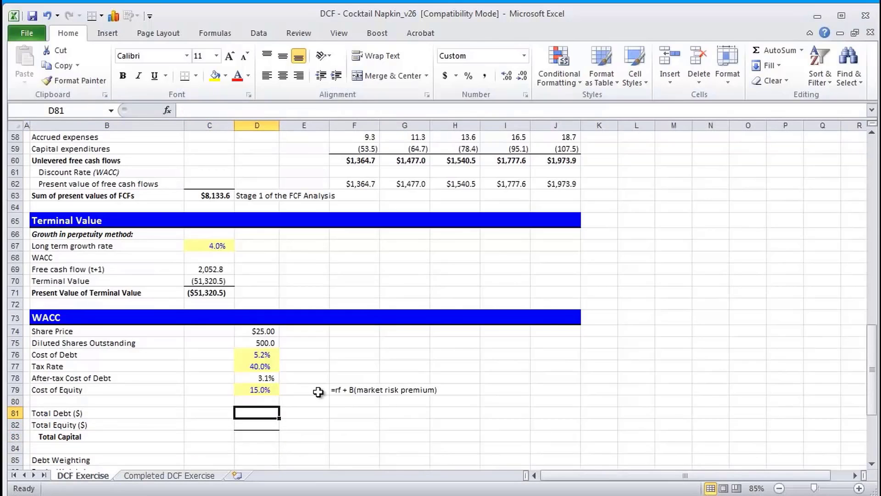
scroll(up, 3)
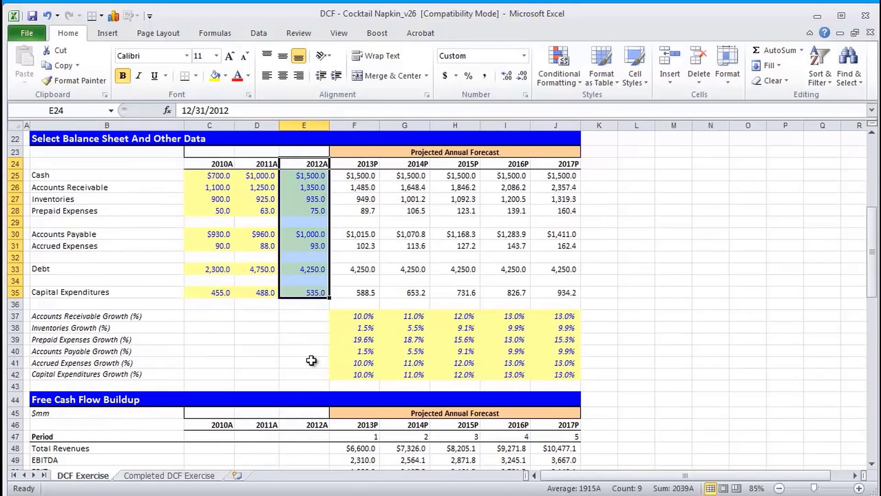
scroll(down, 3)
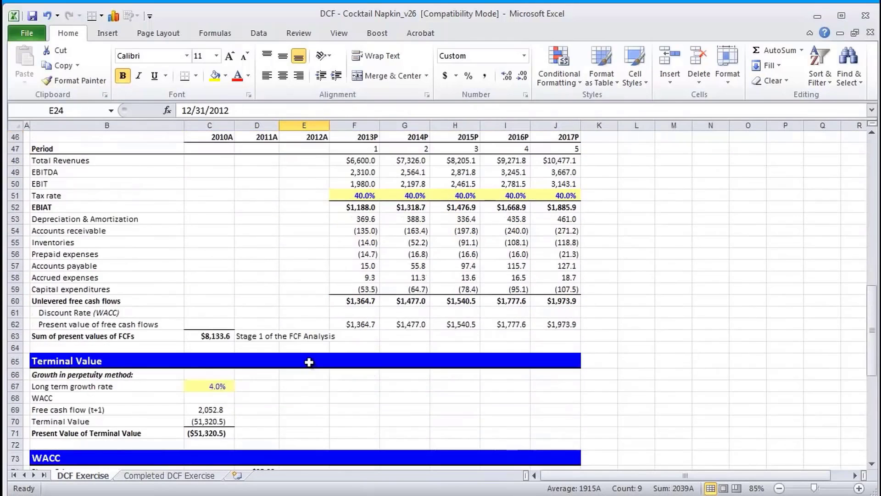
scroll(down, 3)
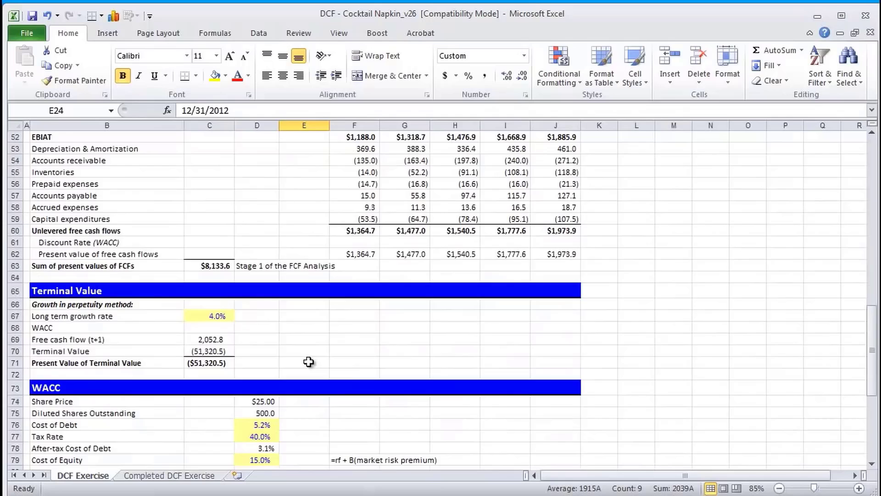
scroll(up, 3)
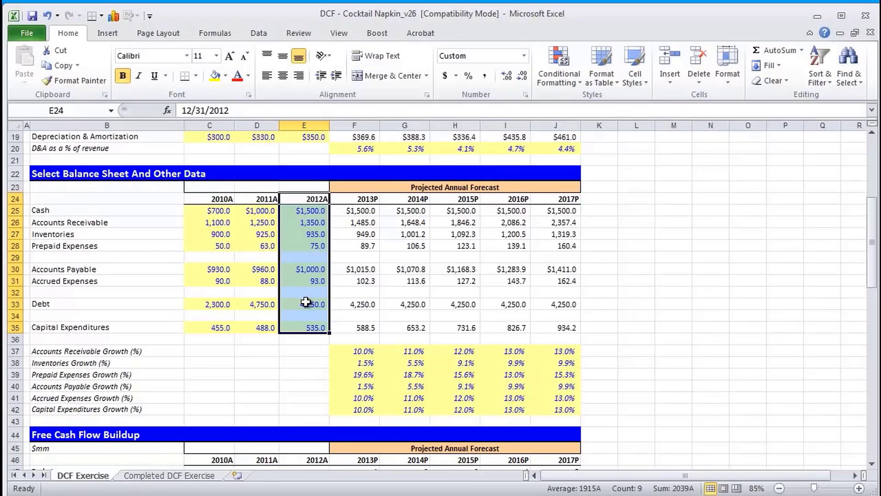
scroll(down, 3)
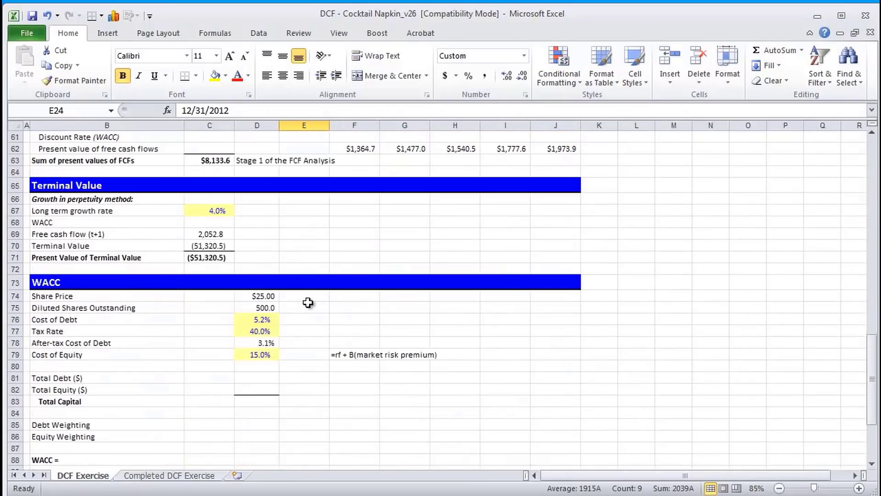
click(256, 378)
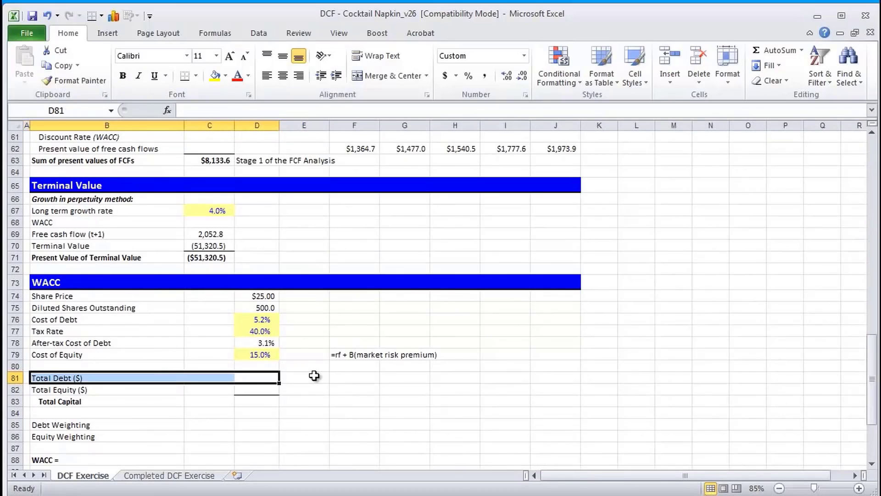
- Link total debt to =D79 and set total capital to =SUM(D81:D82), $16,750.0
click(257, 377)
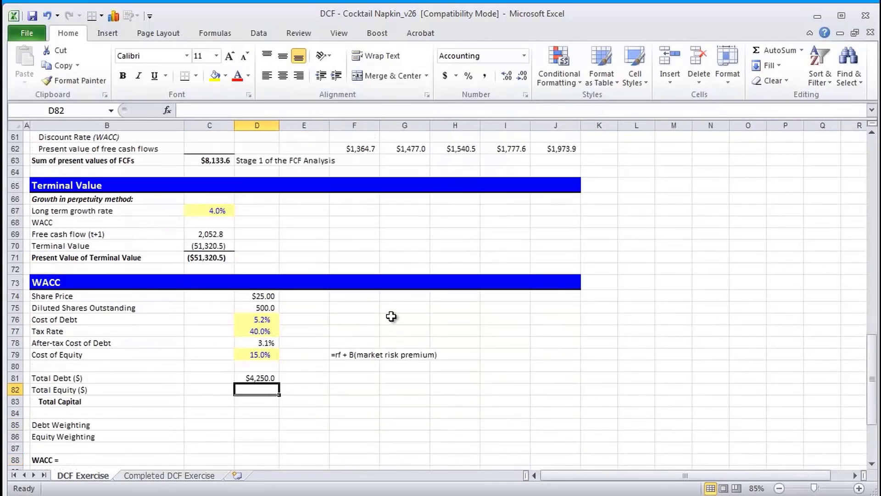
text(=D79)
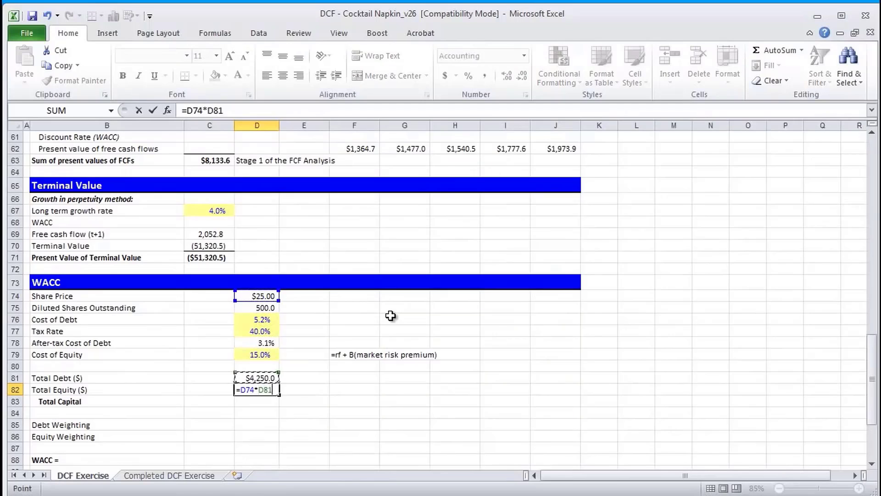
key(Enter)
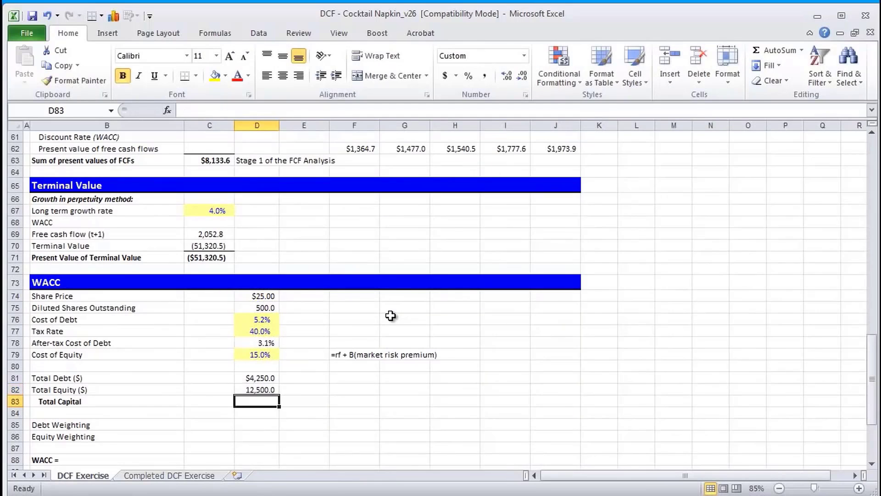
text(=SUM(D81:D82))
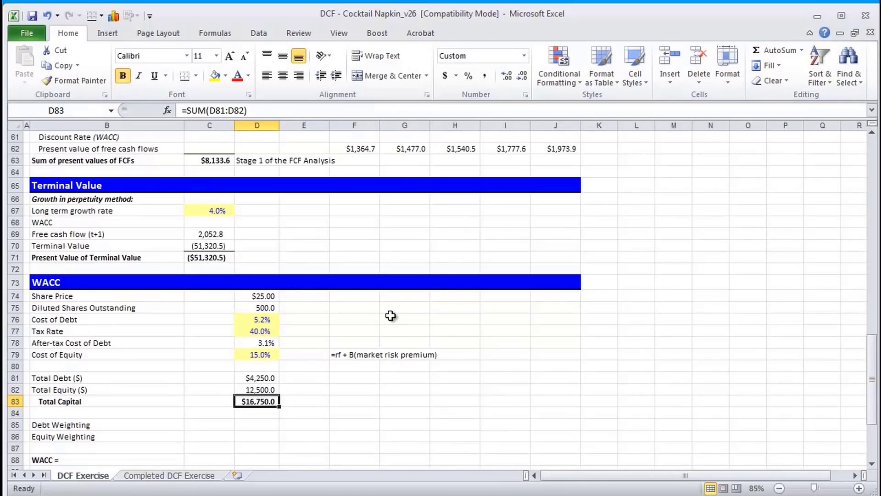
- Enter the debt and equity weighting formulas, giving 25.4% and 74.6%
click(256, 423)
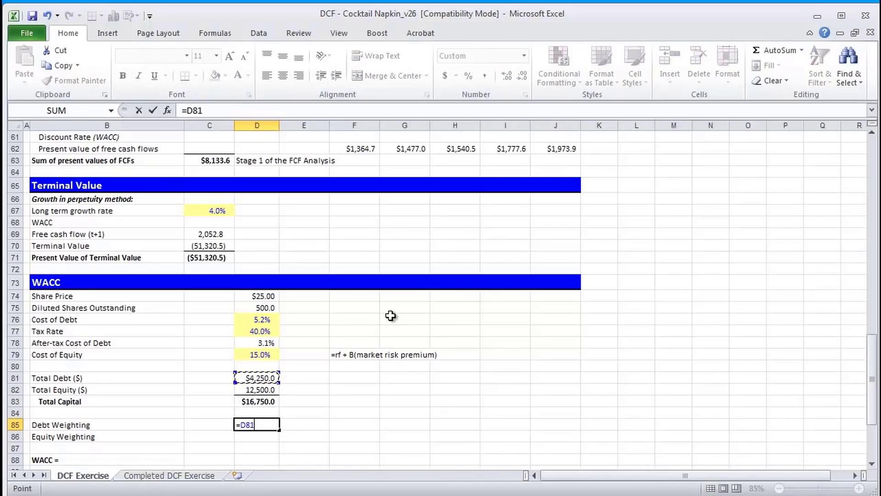
key(Enter)
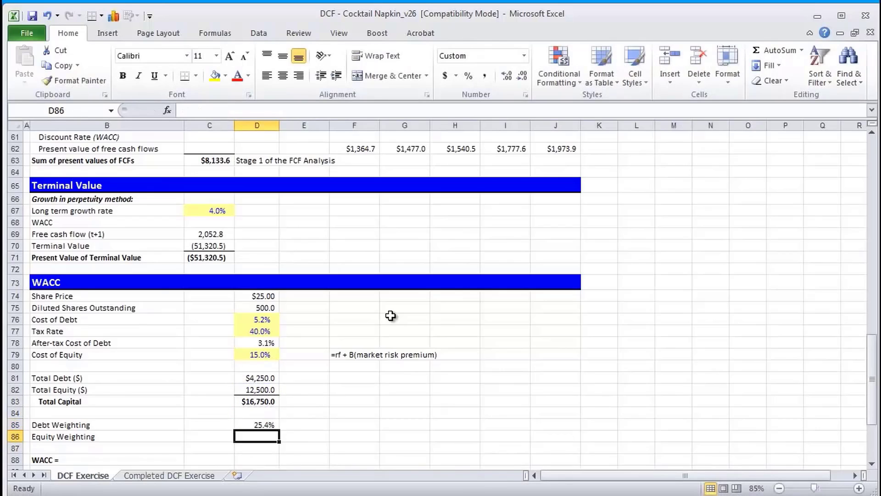
text(=D82)
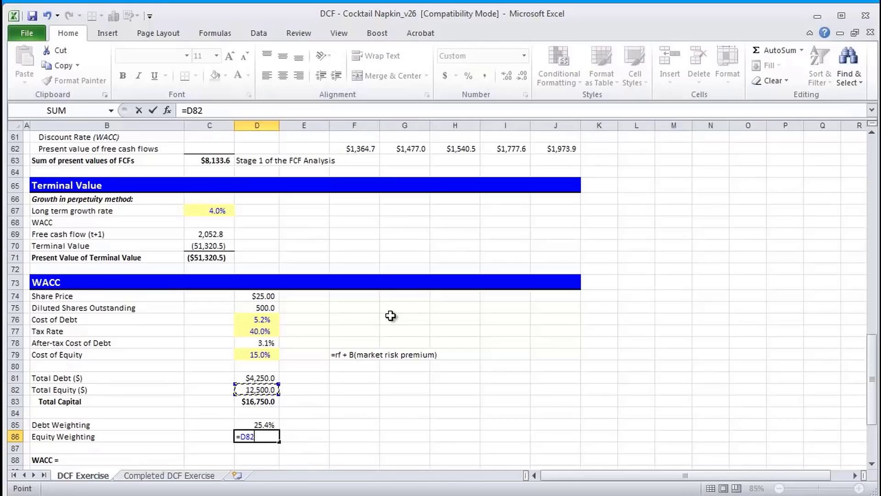
key(Enter)
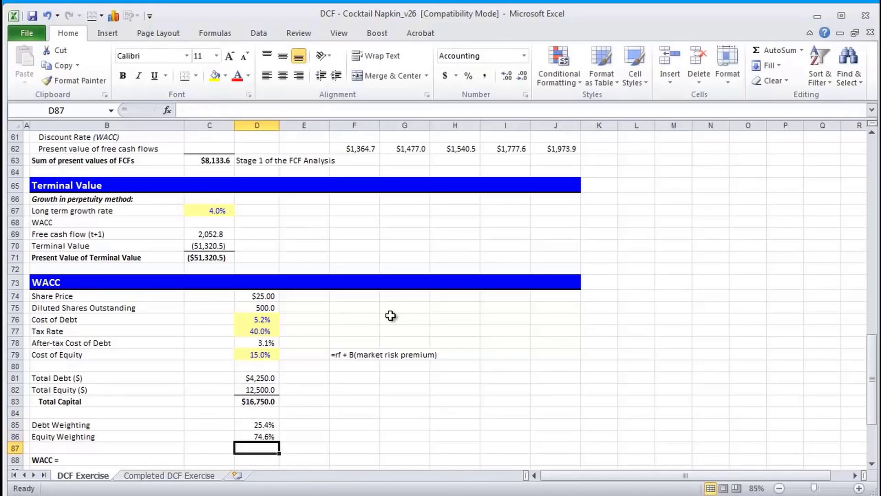
click(256, 425)
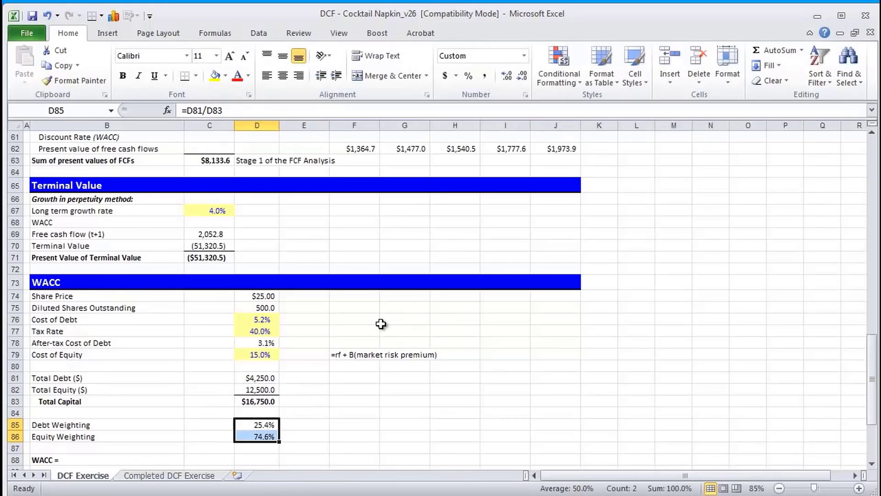
scroll(down, 3)
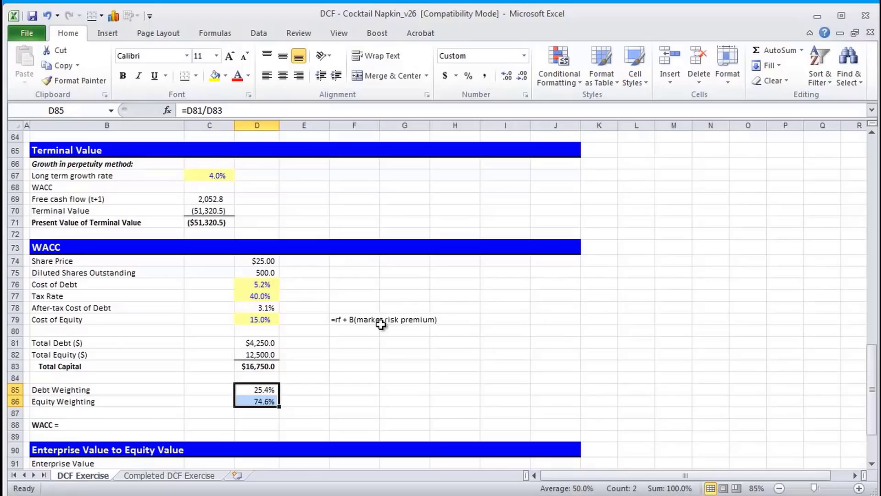
- Enter =D86*D79+D85*D78 in D88, giving a 12.0% WACC
click(257, 307)
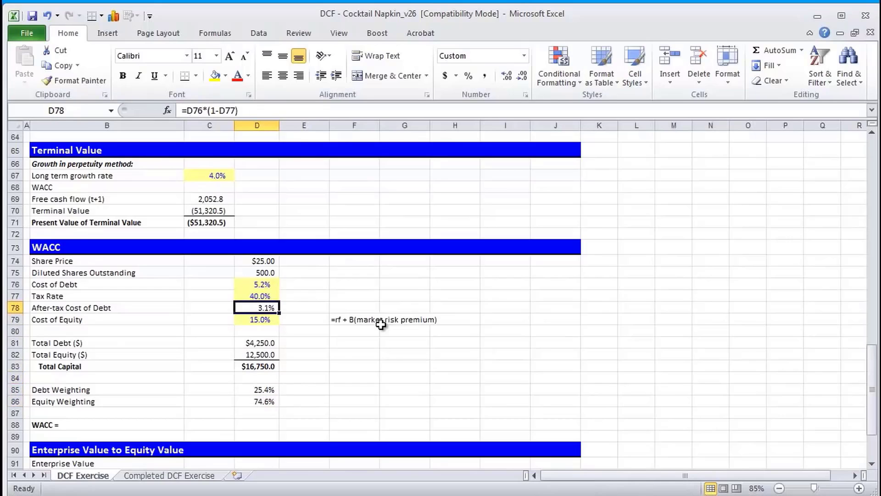
click(256, 331)
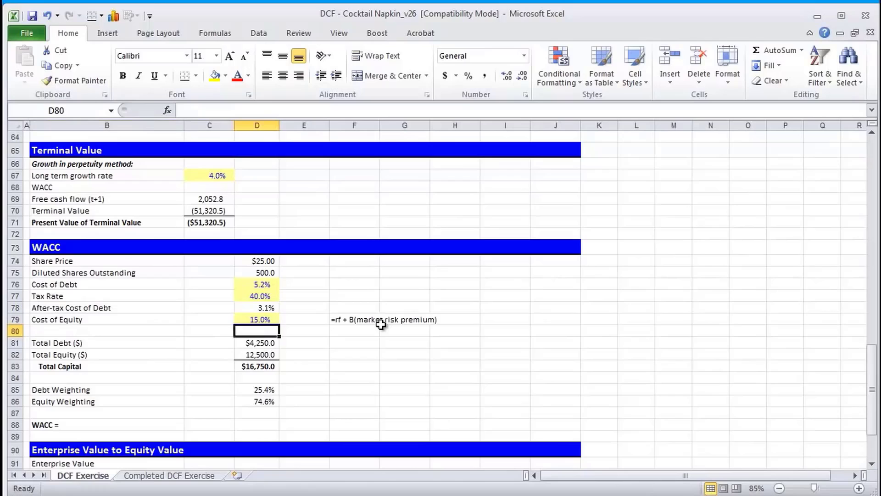
click(256, 355)
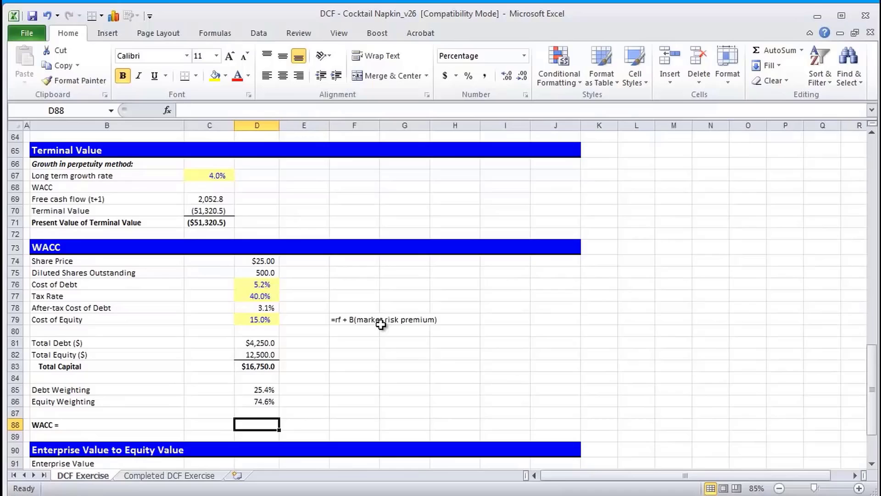
text(=D86*D81)
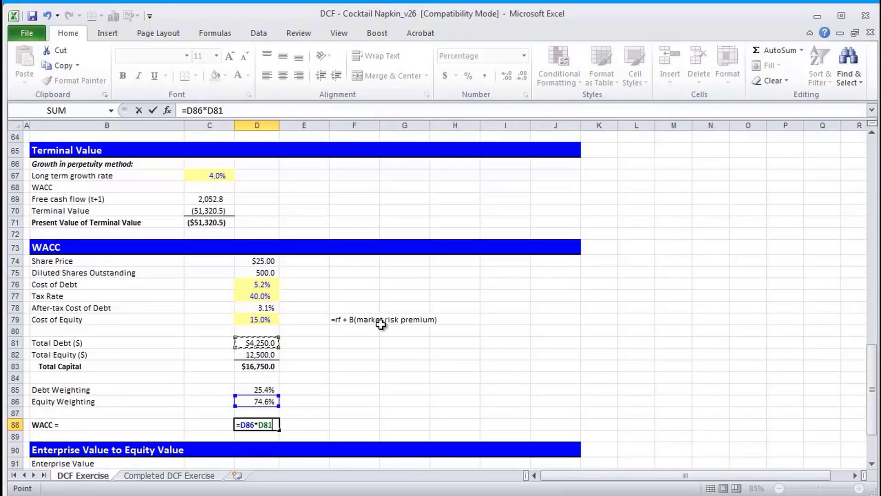
click(257, 319)
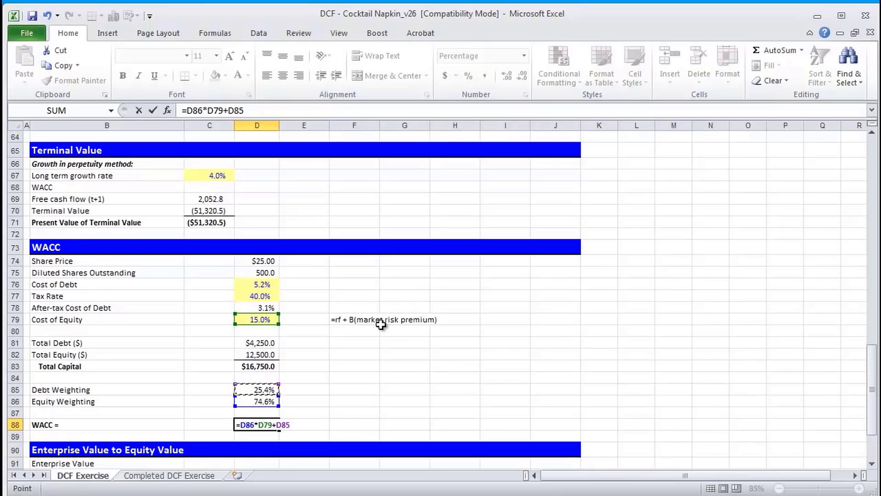
click(256, 308)
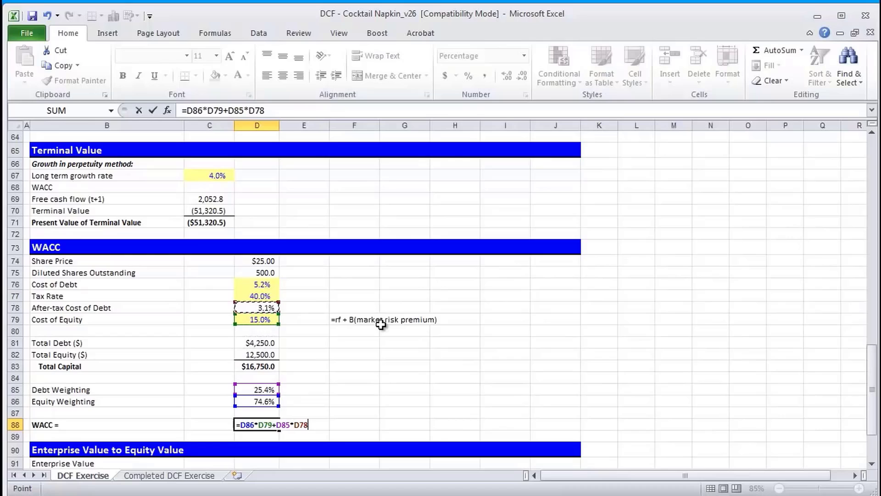
key(Enter)
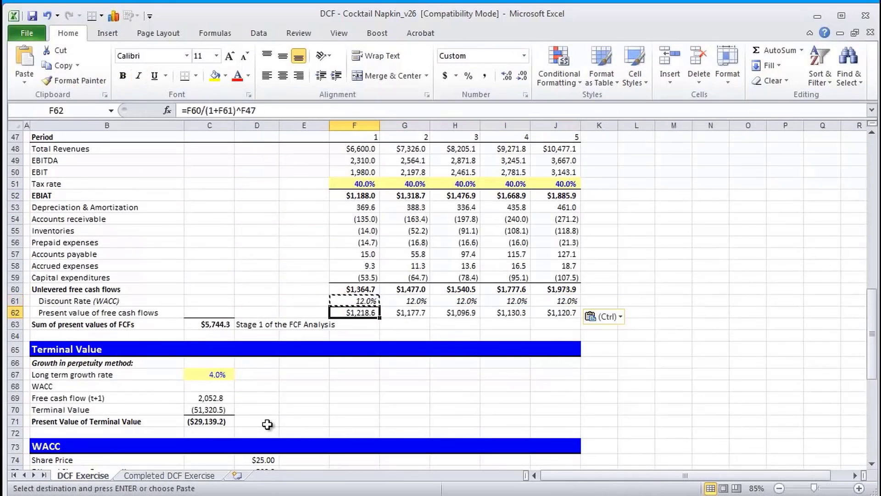
- Check the year-1 discounting formula and link the terminal value WACC to the 12.0% WACC
click(301, 324)
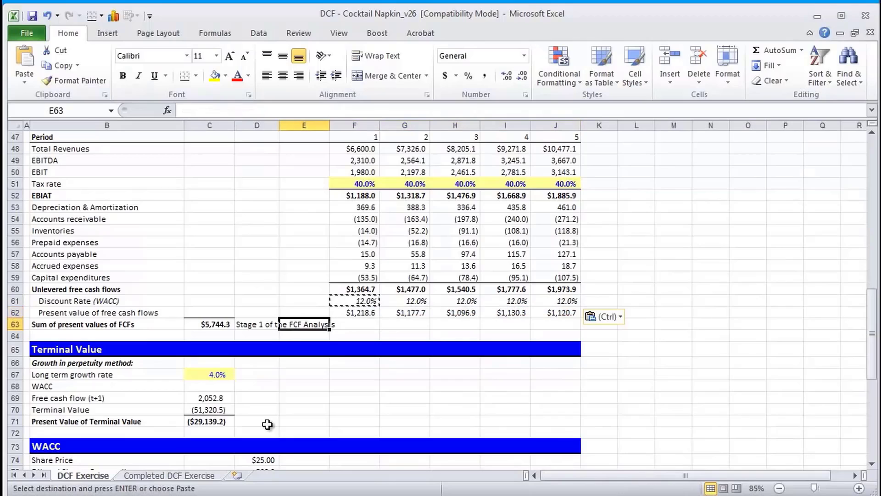
click(355, 312)
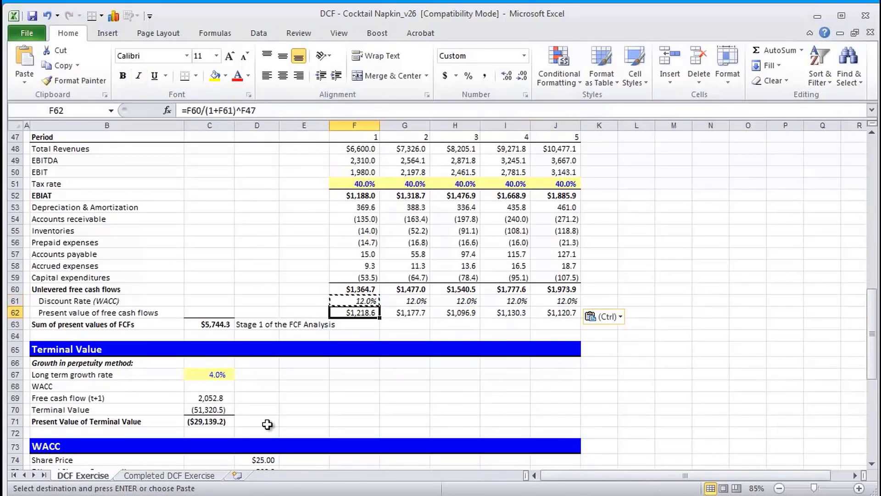
click(209, 386)
text(=)
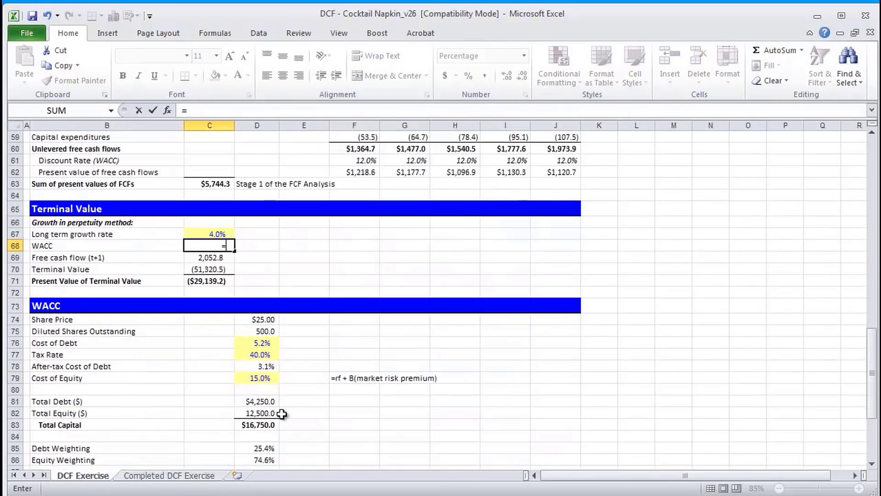
scroll(down, 3)
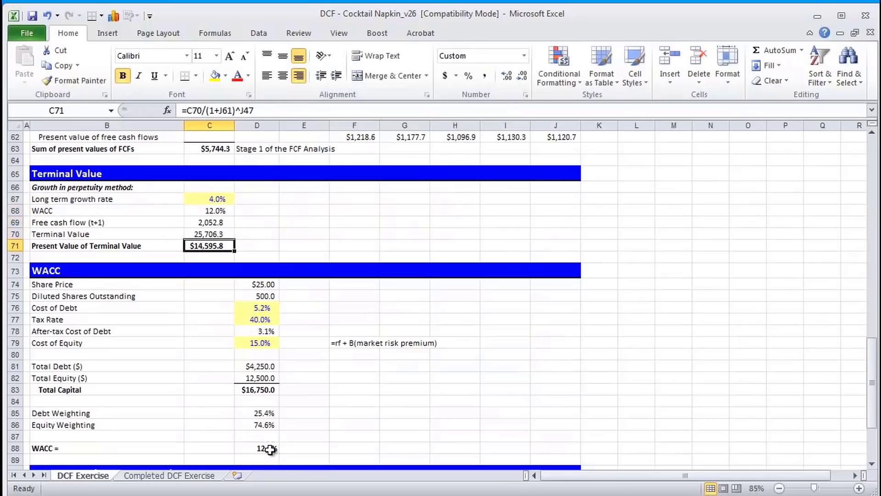
click(85, 246)
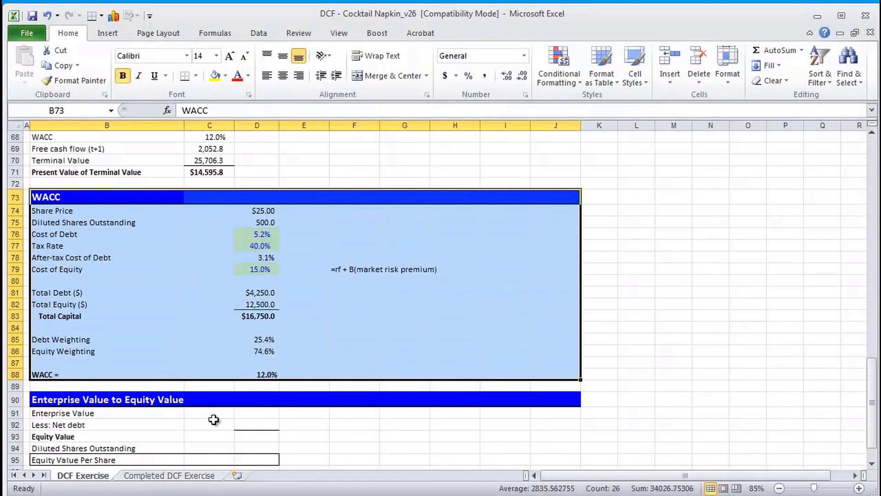
click(257, 419)
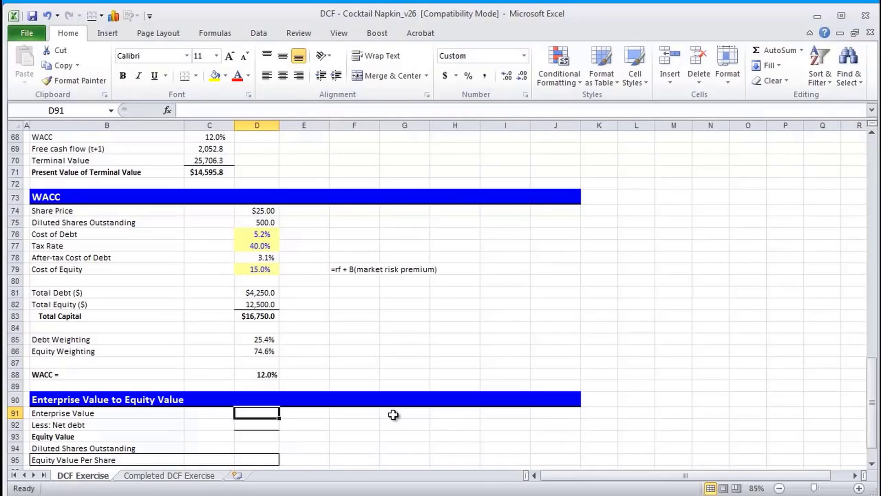
- Enter =SUM(C63,C71) in D91 for an enterprise value of $20,340.1
text(=sum(C63)
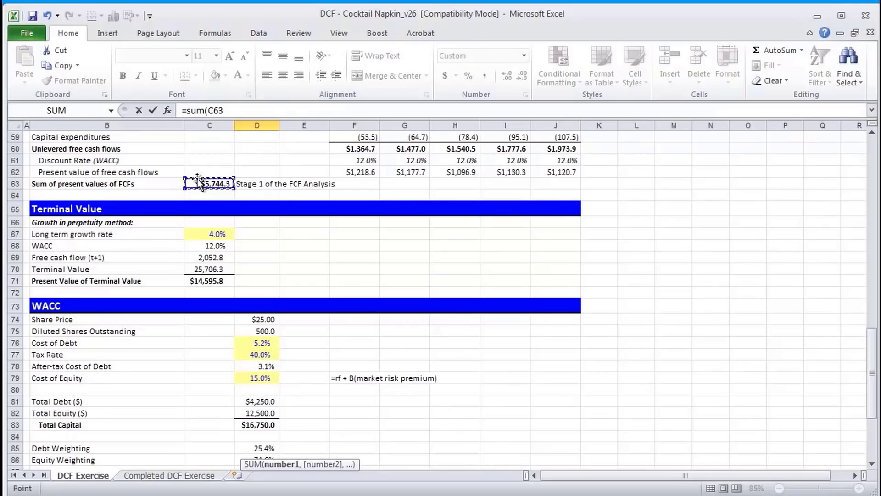
click(210, 281)
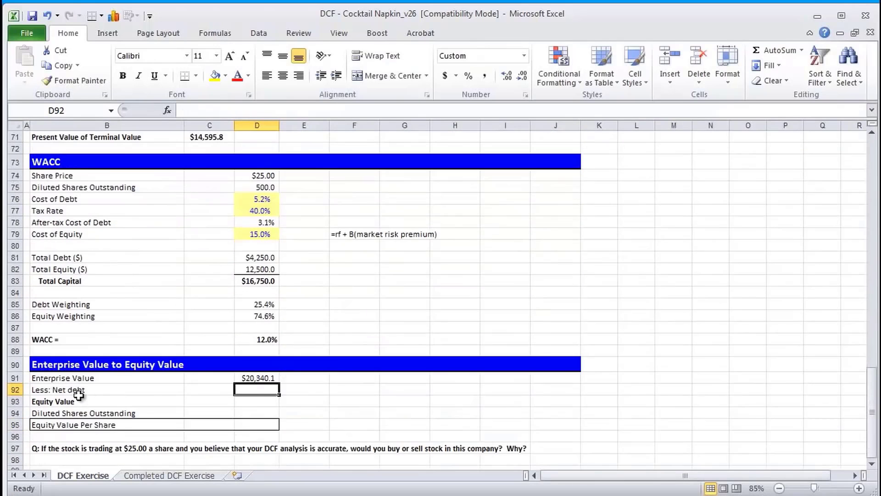
click(52, 401)
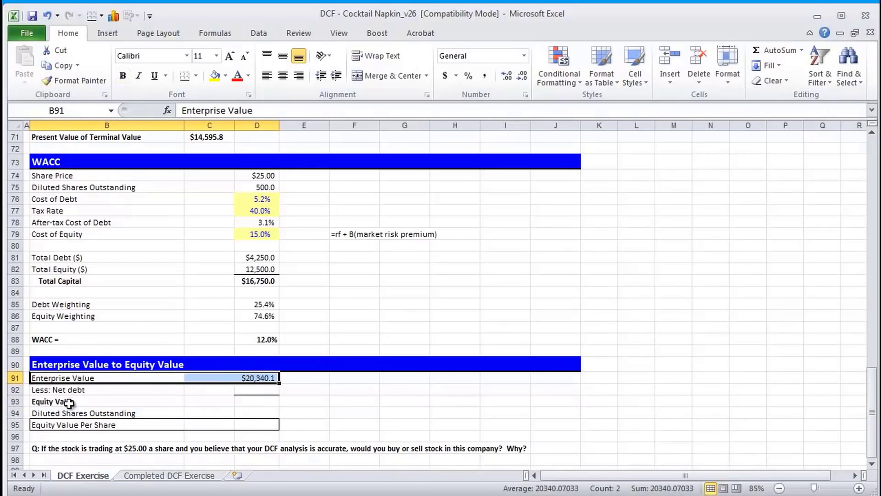
click(68, 401)
text(=)
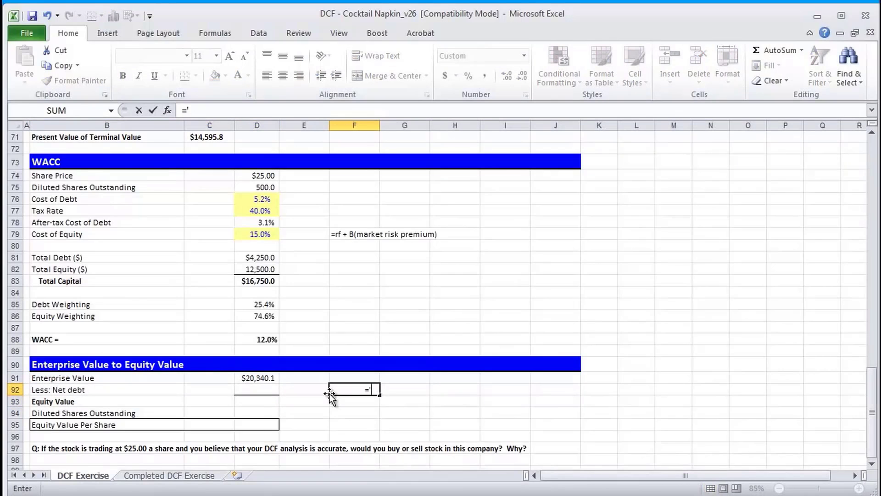
text('equity value =)
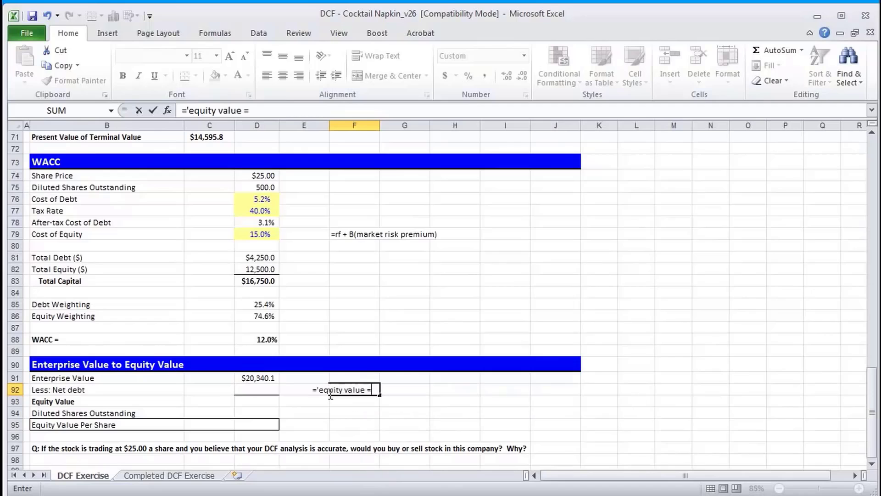
text(enterprise value - net debt)
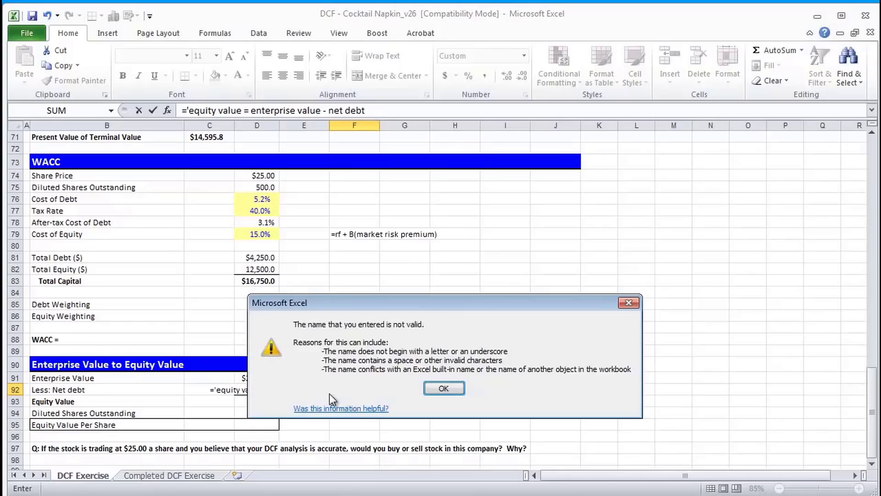
click(445, 388)
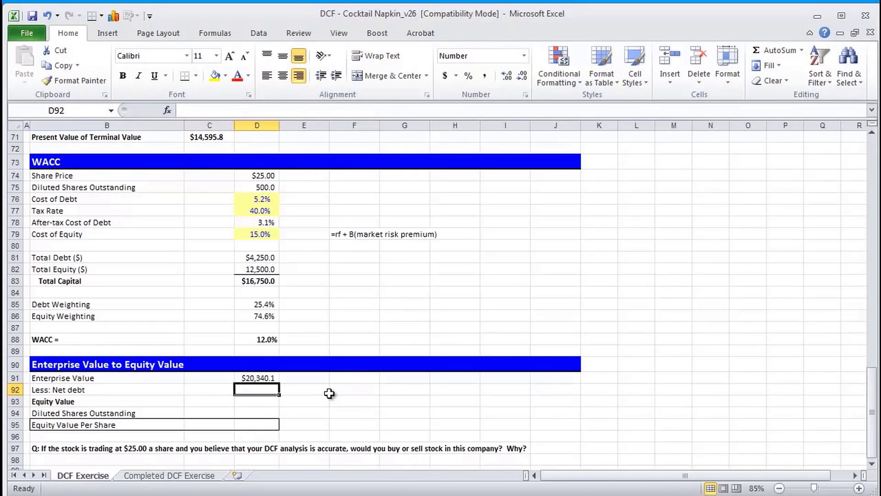
- Fill D92 with total debt minus cash, giving net debt of 2,750.0
click(27, 390)
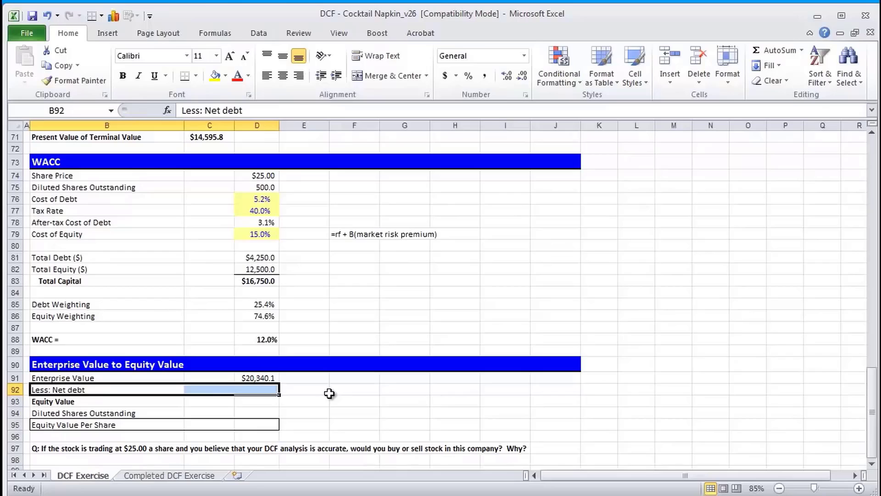
click(26, 389)
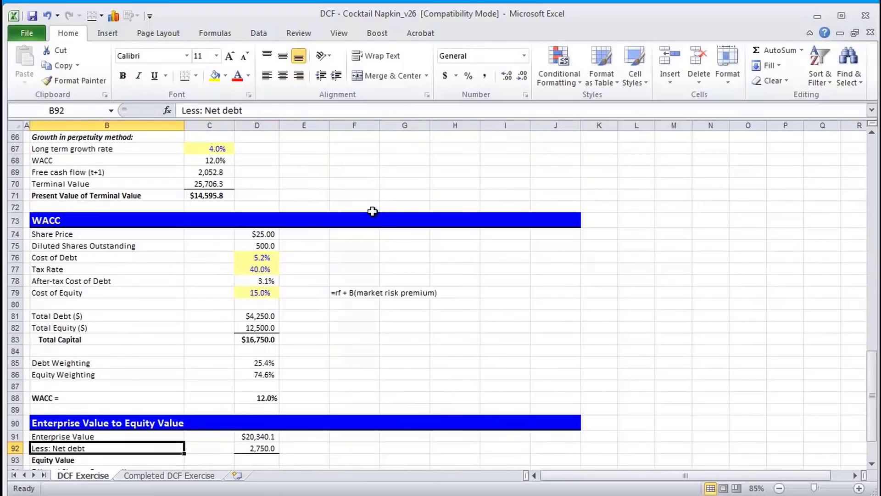
click(256, 448)
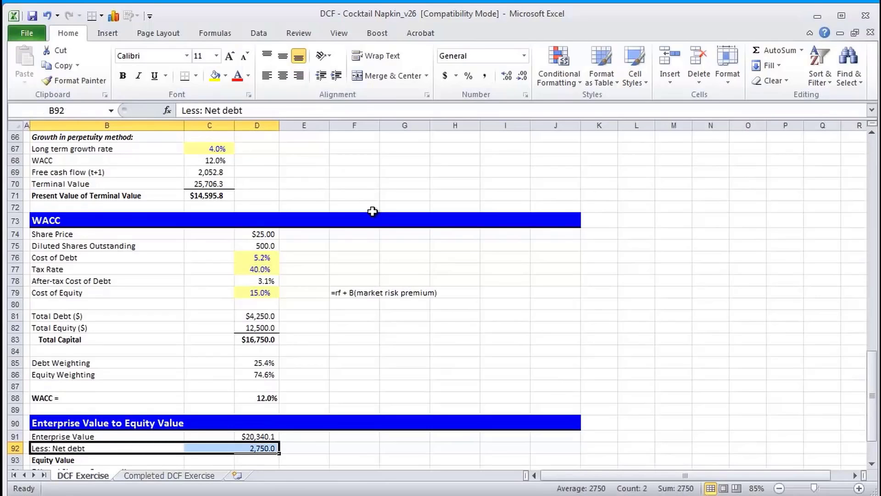
scroll(down, 3)
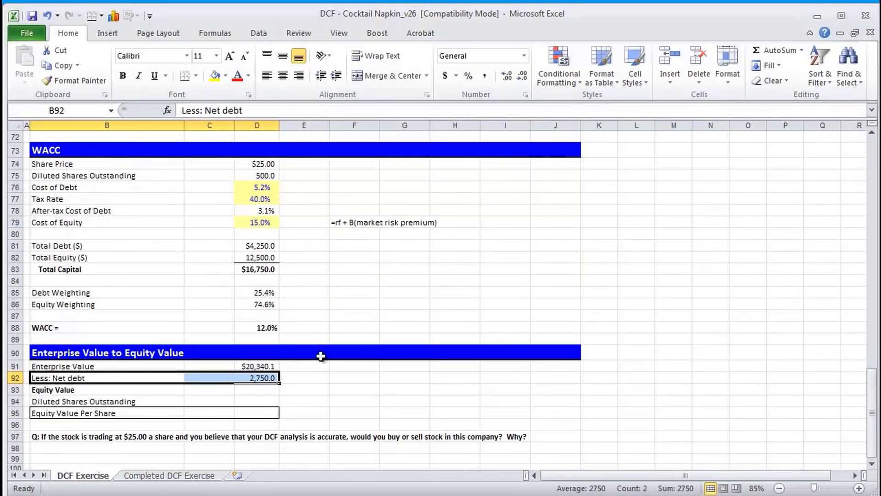
mouse_move(267, 394)
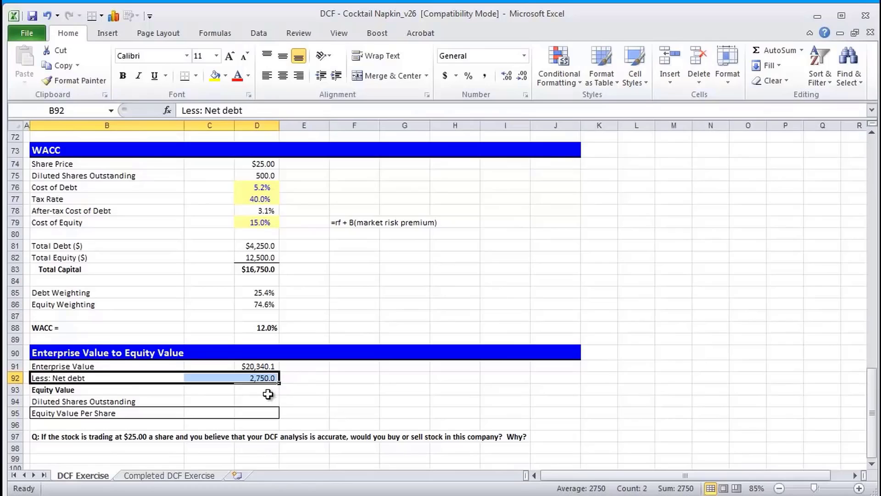
mouse_move(240, 386)
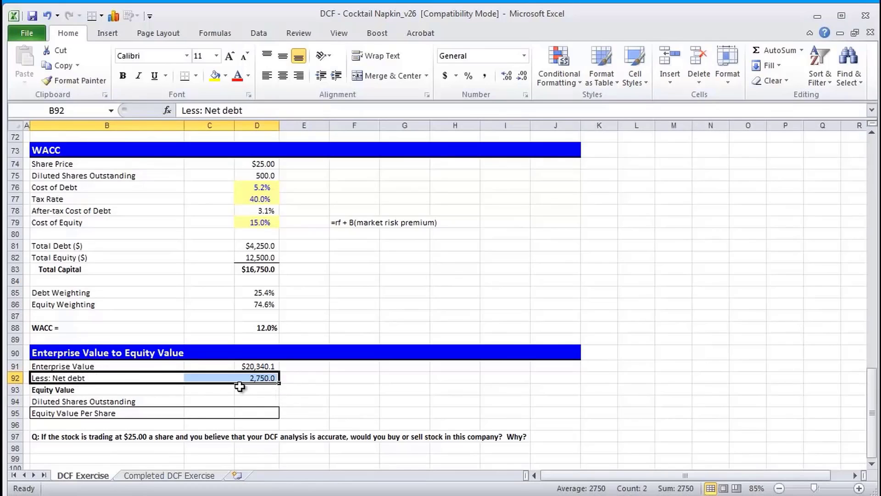
- Enter =D91-D92 in D93 for an equity value of $17,590.1
click(256, 390)
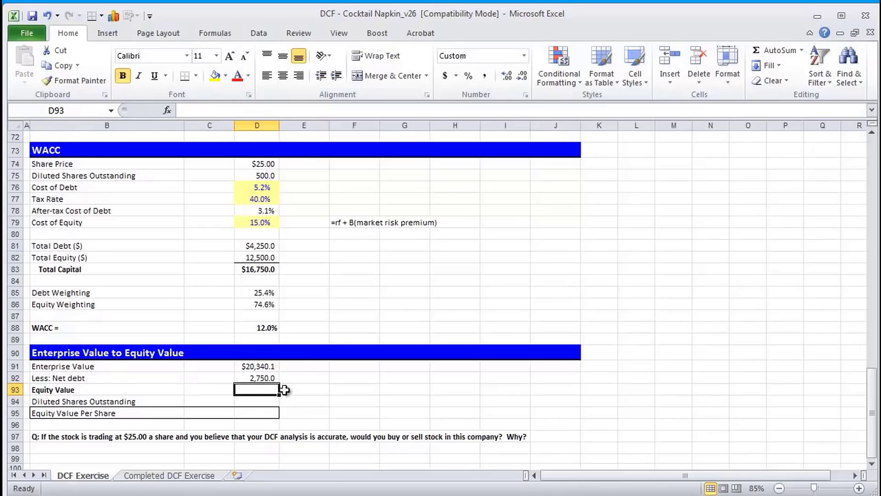
text(=D91-D92)
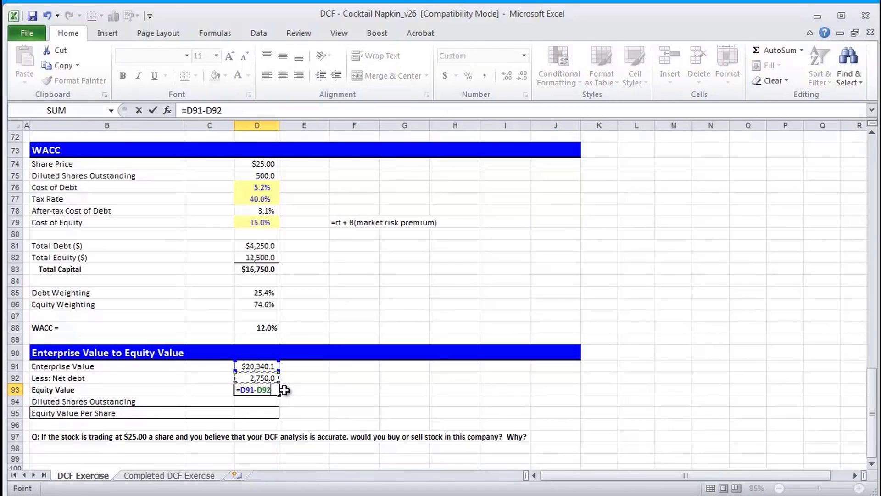
key(Enter)
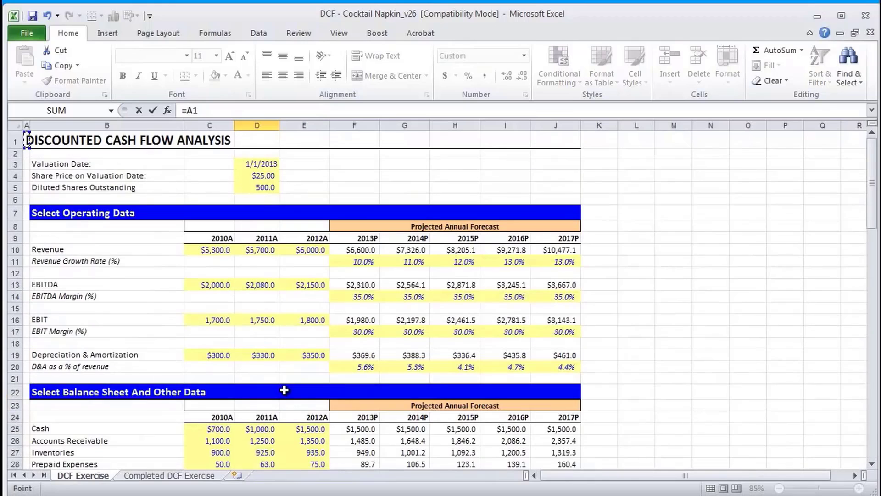
- Link diluted shares and divide to get $35.18 per share, then highlight the buy-or-sell question
click(256, 187)
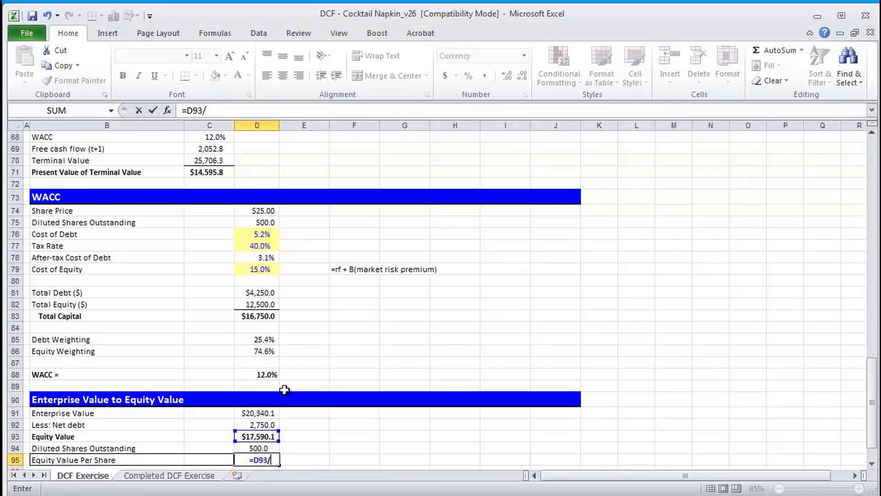
click(257, 448)
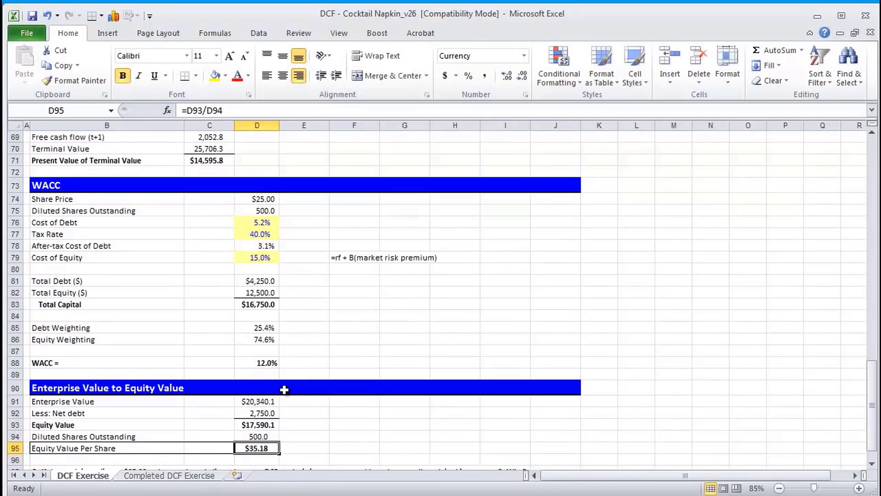
scroll(down, 3)
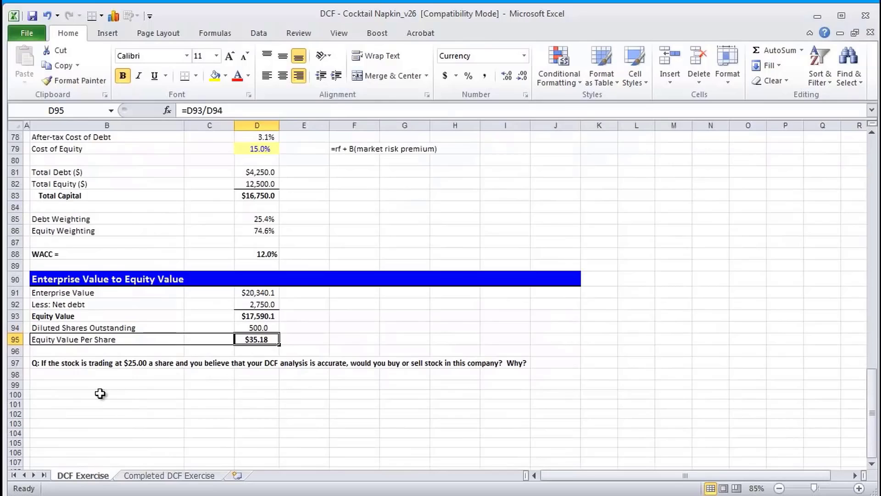
drag(48, 362, 336, 371)
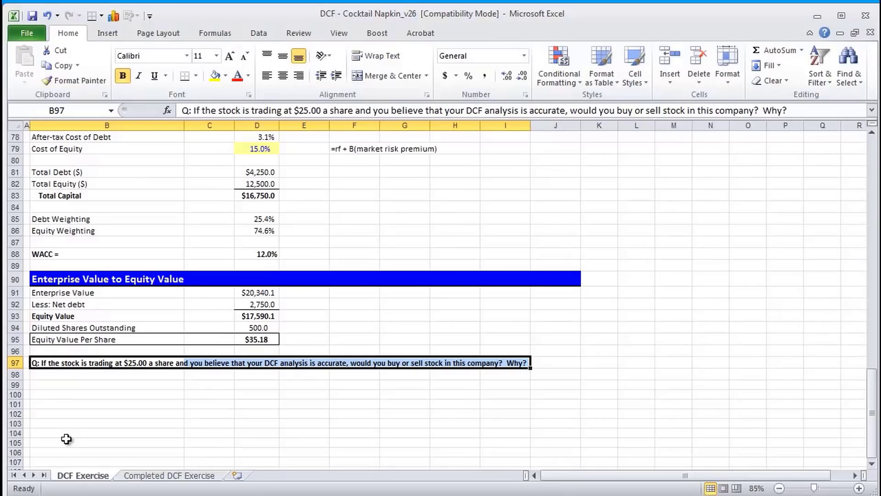
mouse_move(59, 434)
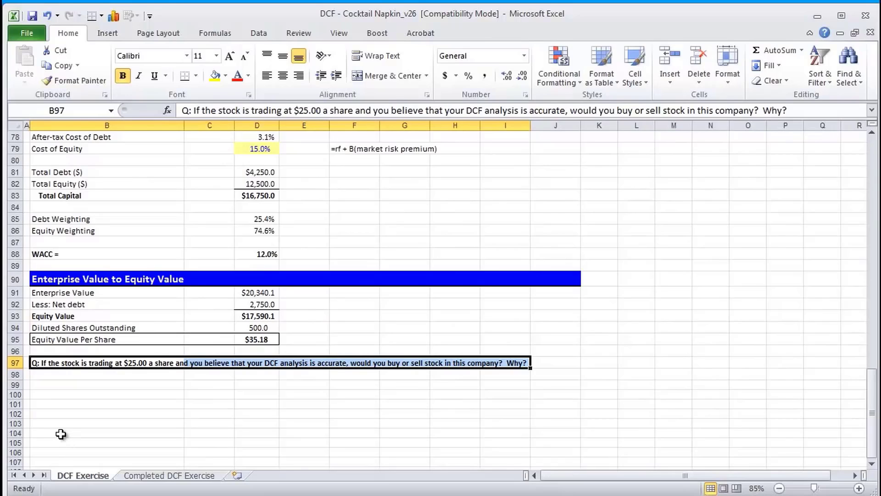
mouse_move(56, 433)
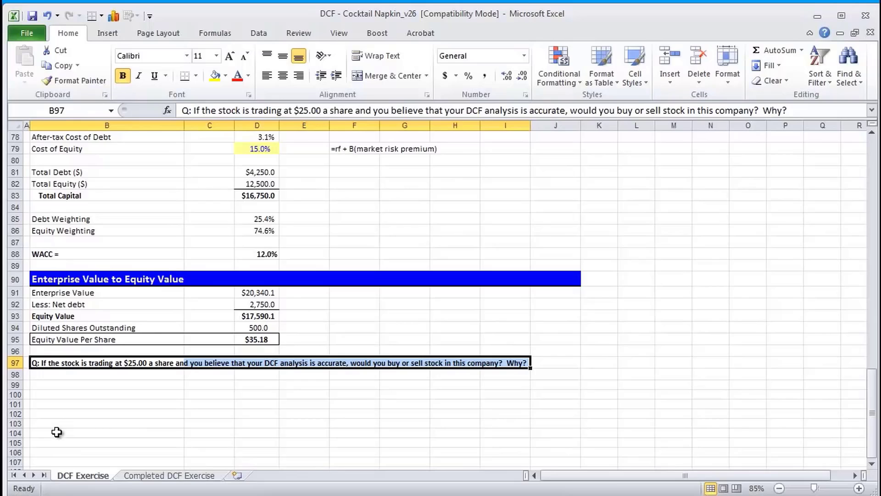
- Type the answer 'A: Buy this stock. Stock is considered "cheap"' below the question
text(a:)
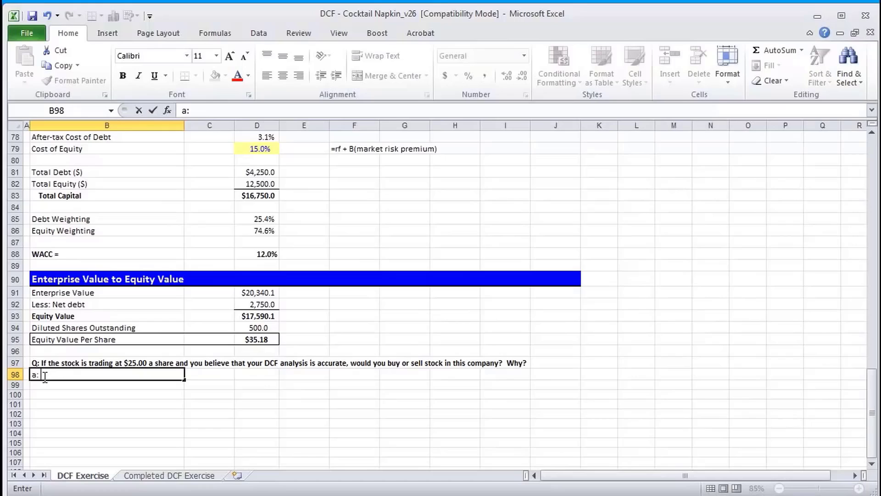
key(Backspace)
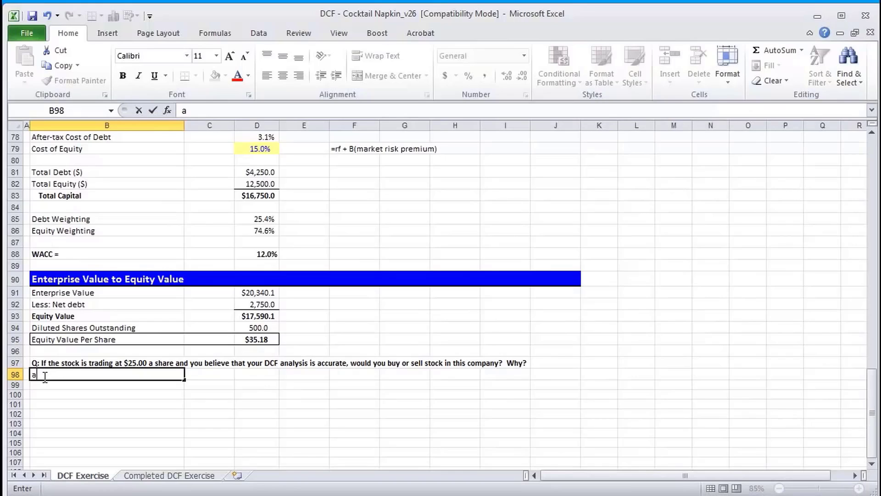
text(A:)
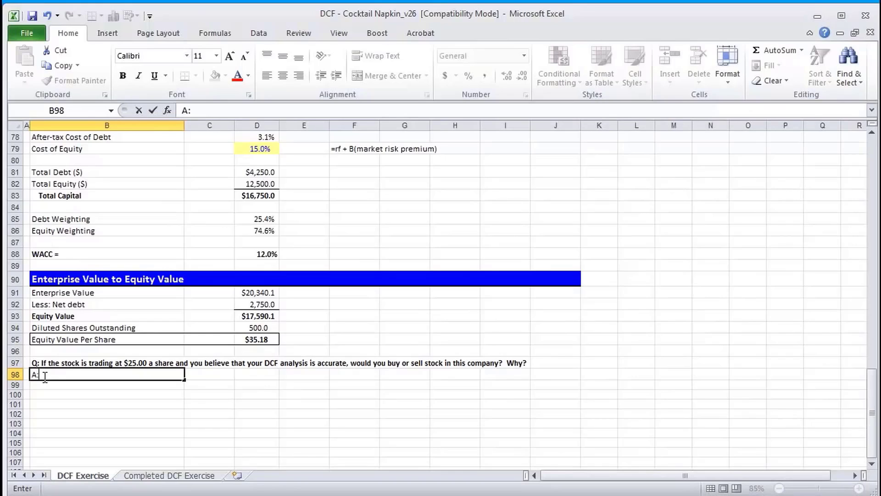
text(Buy this stock.)
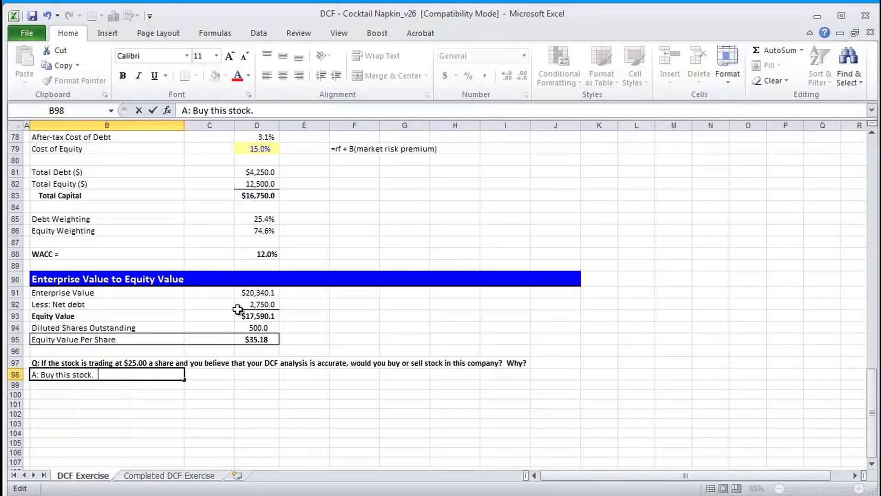
text(Stock is c)
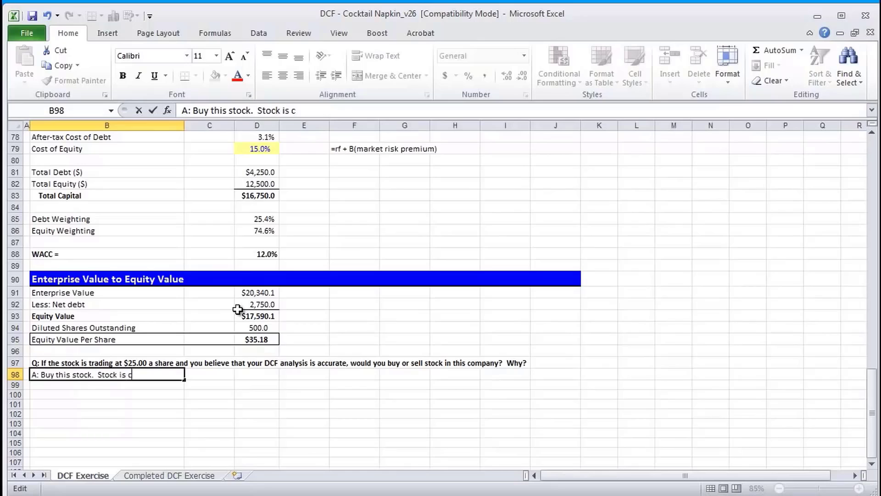
text(onsidered "cheap)
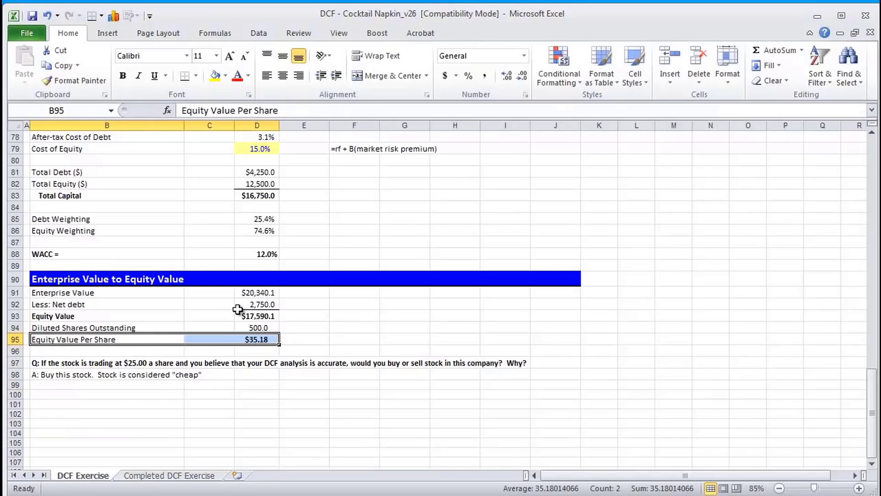
mouse_move(331, 327)
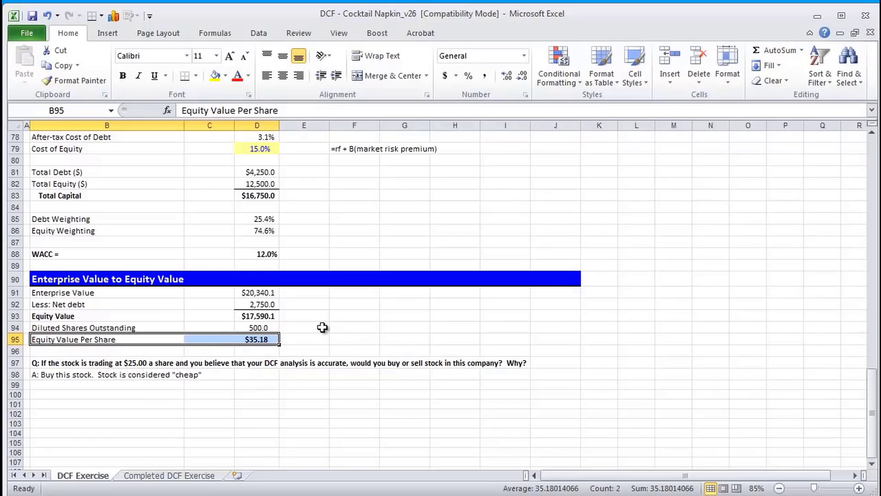
mouse_move(320, 331)
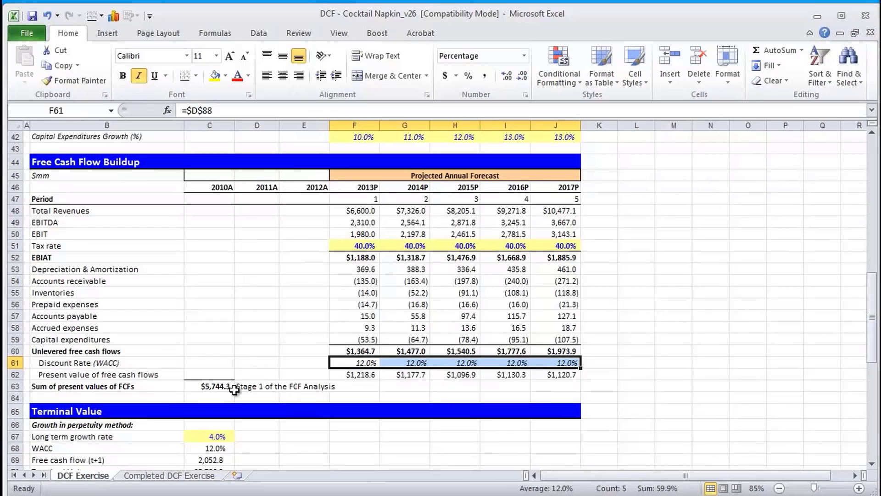
- Review the sum-of-present-values formula and select the 12.0% WACC section for checking
click(210, 386)
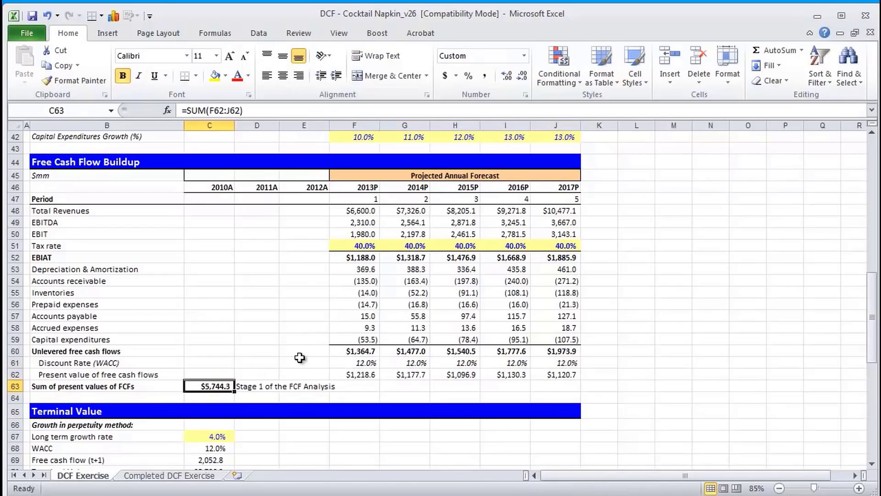
drag(210, 386, 257, 386)
text(sTage 2)
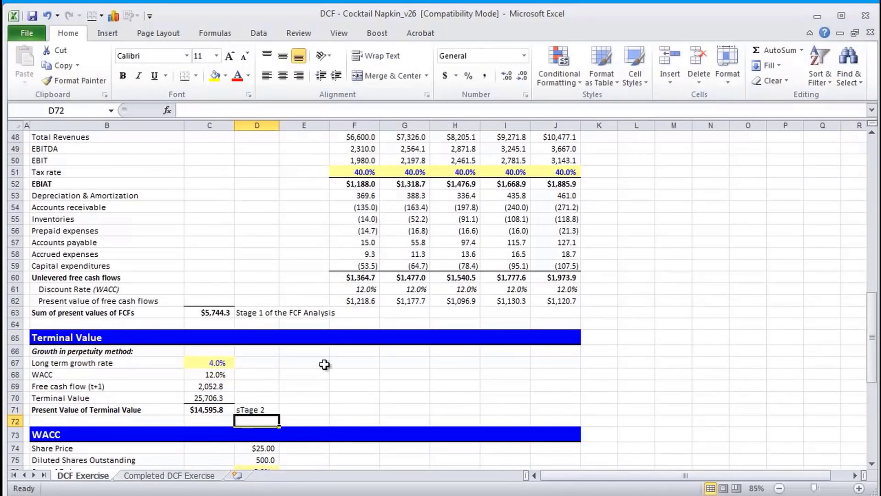
scroll(down, 3)
text(Stage)
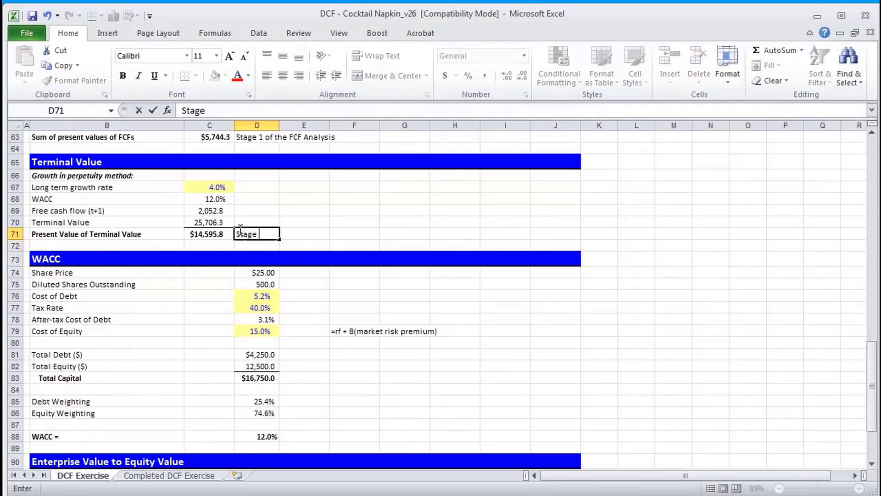
drag(45, 258, 593, 445)
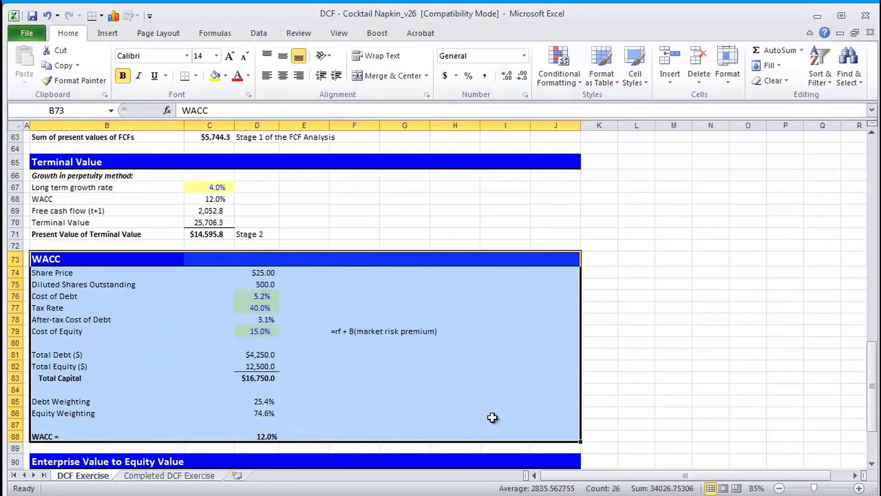
mouse_move(393, 389)
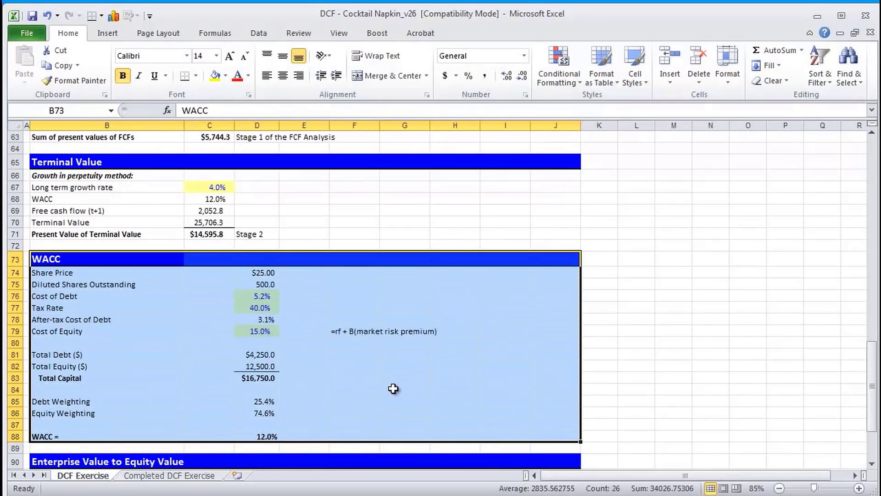
mouse_move(381, 390)
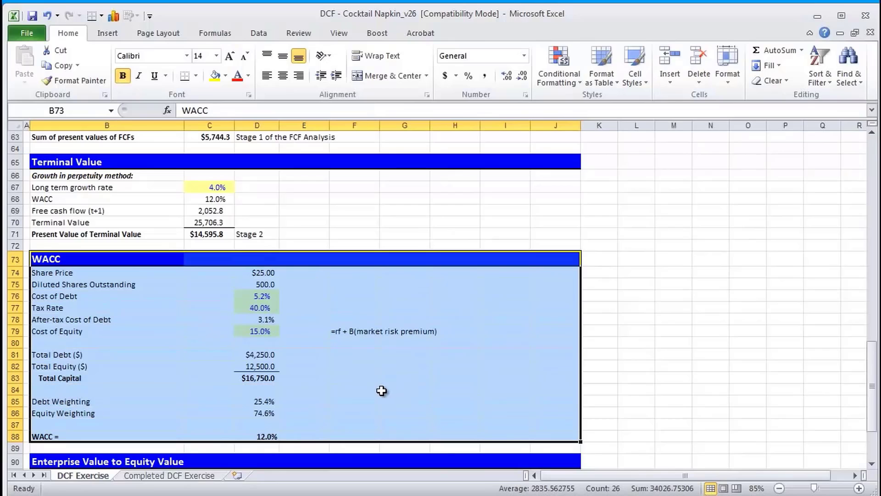
- Inspect the enterprise value, net debt and equity value formulas in the equity bridge
scroll(up, 3)
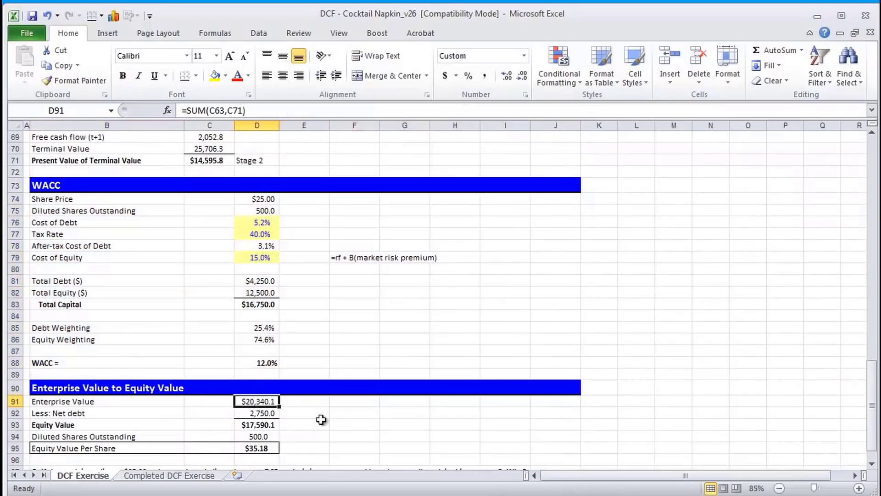
click(256, 413)
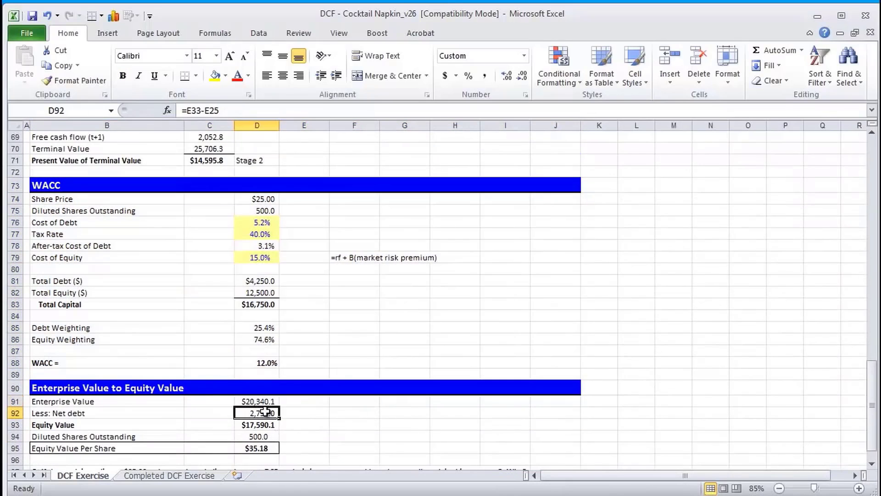
click(257, 424)
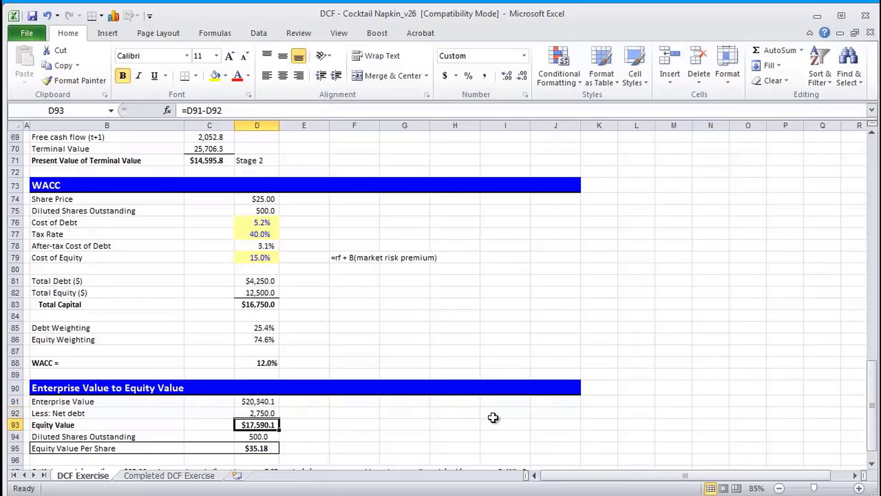
click(259, 448)
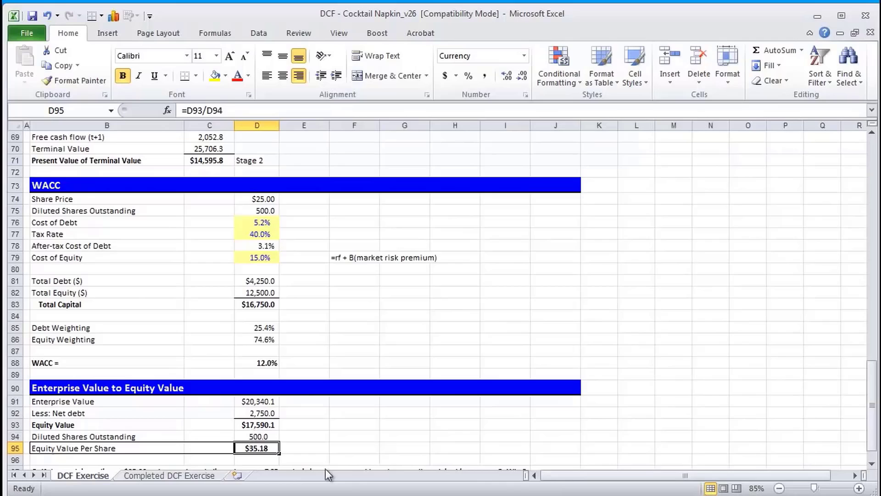
scroll(down, 3)
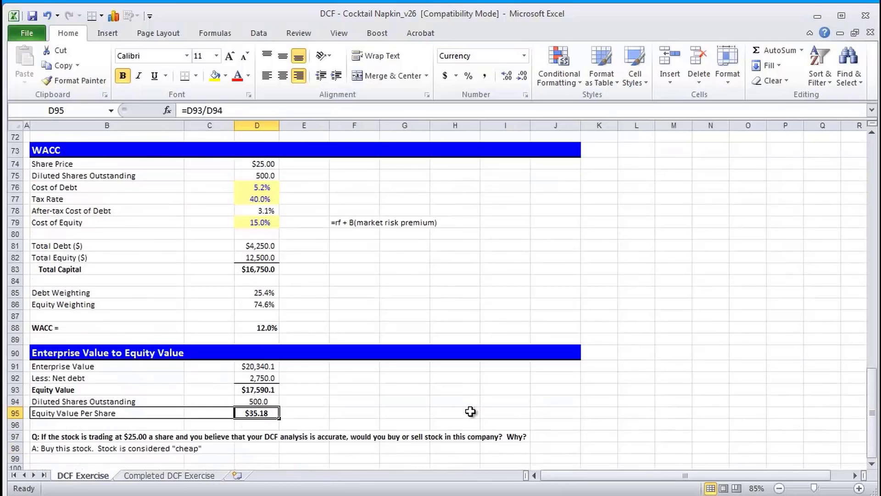